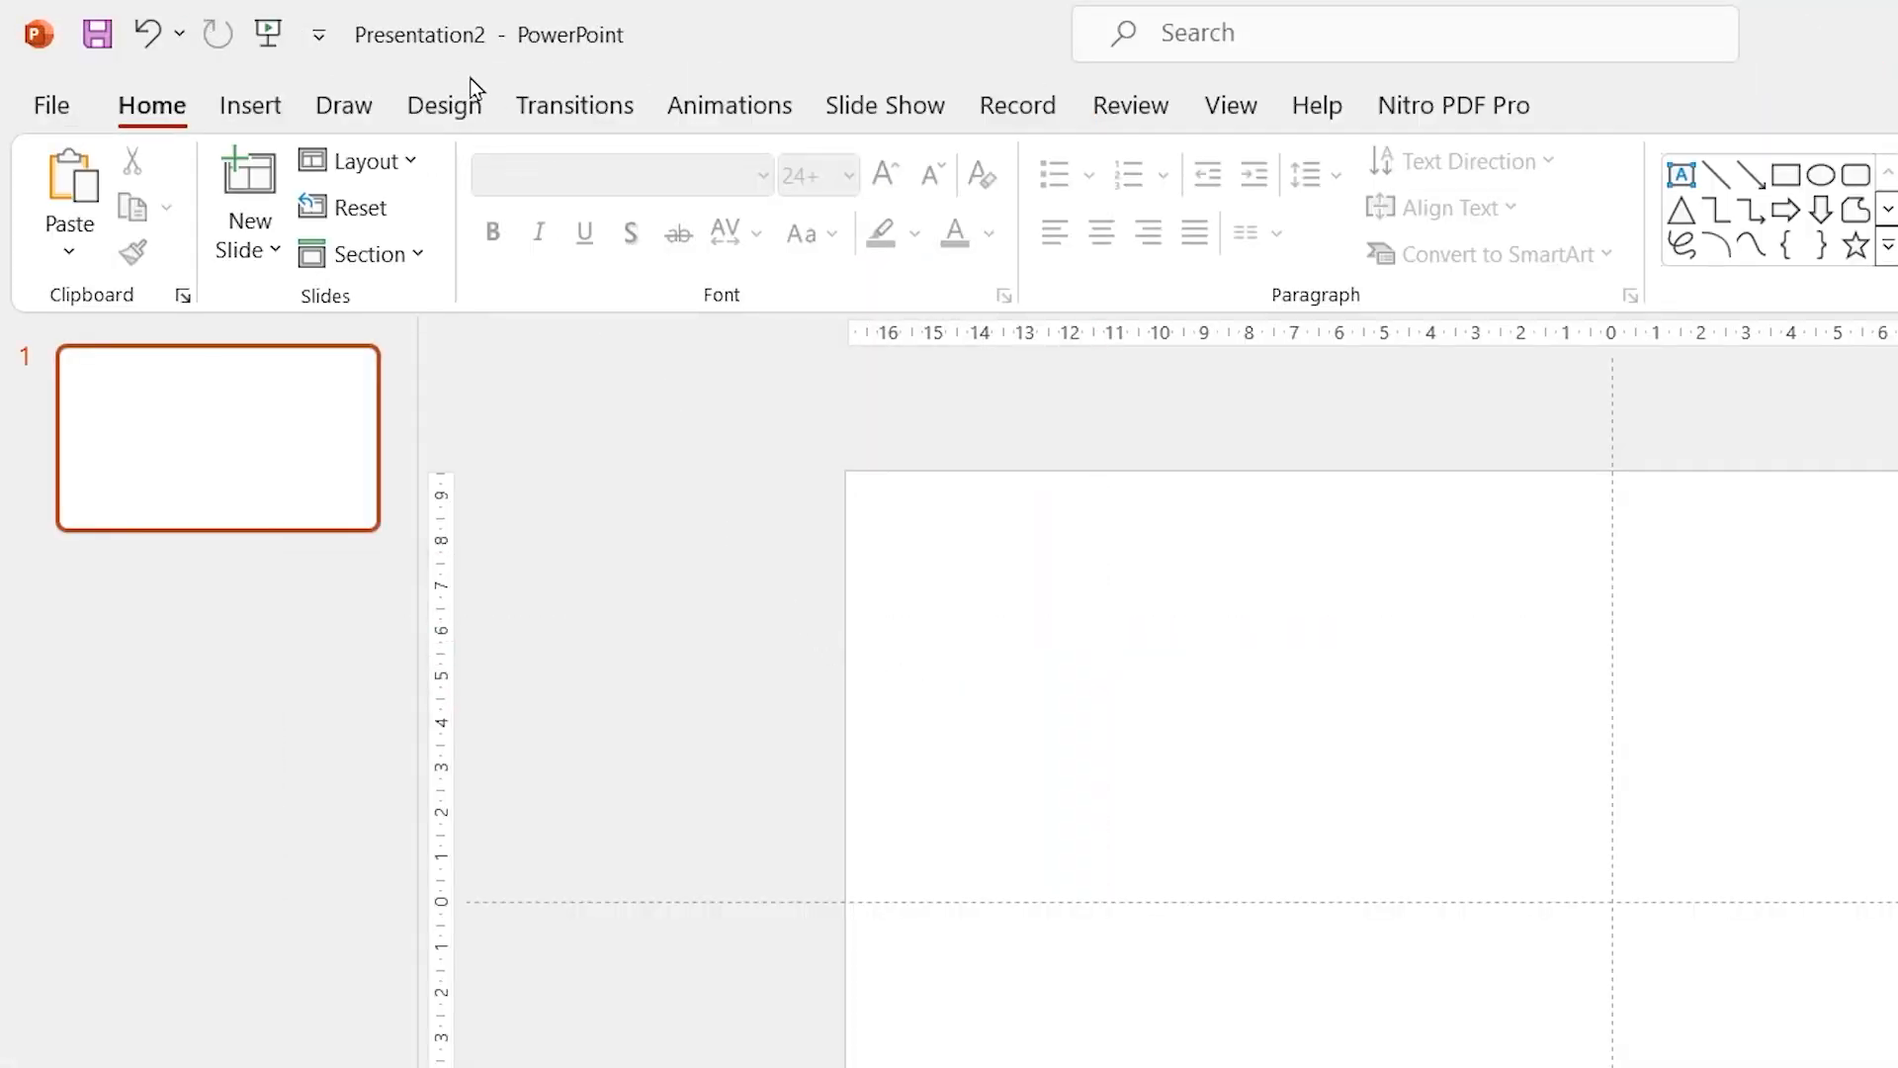
Set a custom portrait slide size of 42 × 59.4 cm.
{"action": "left_click", "coordinate": [445, 105]}
{"action": "type", "text": "59,"}
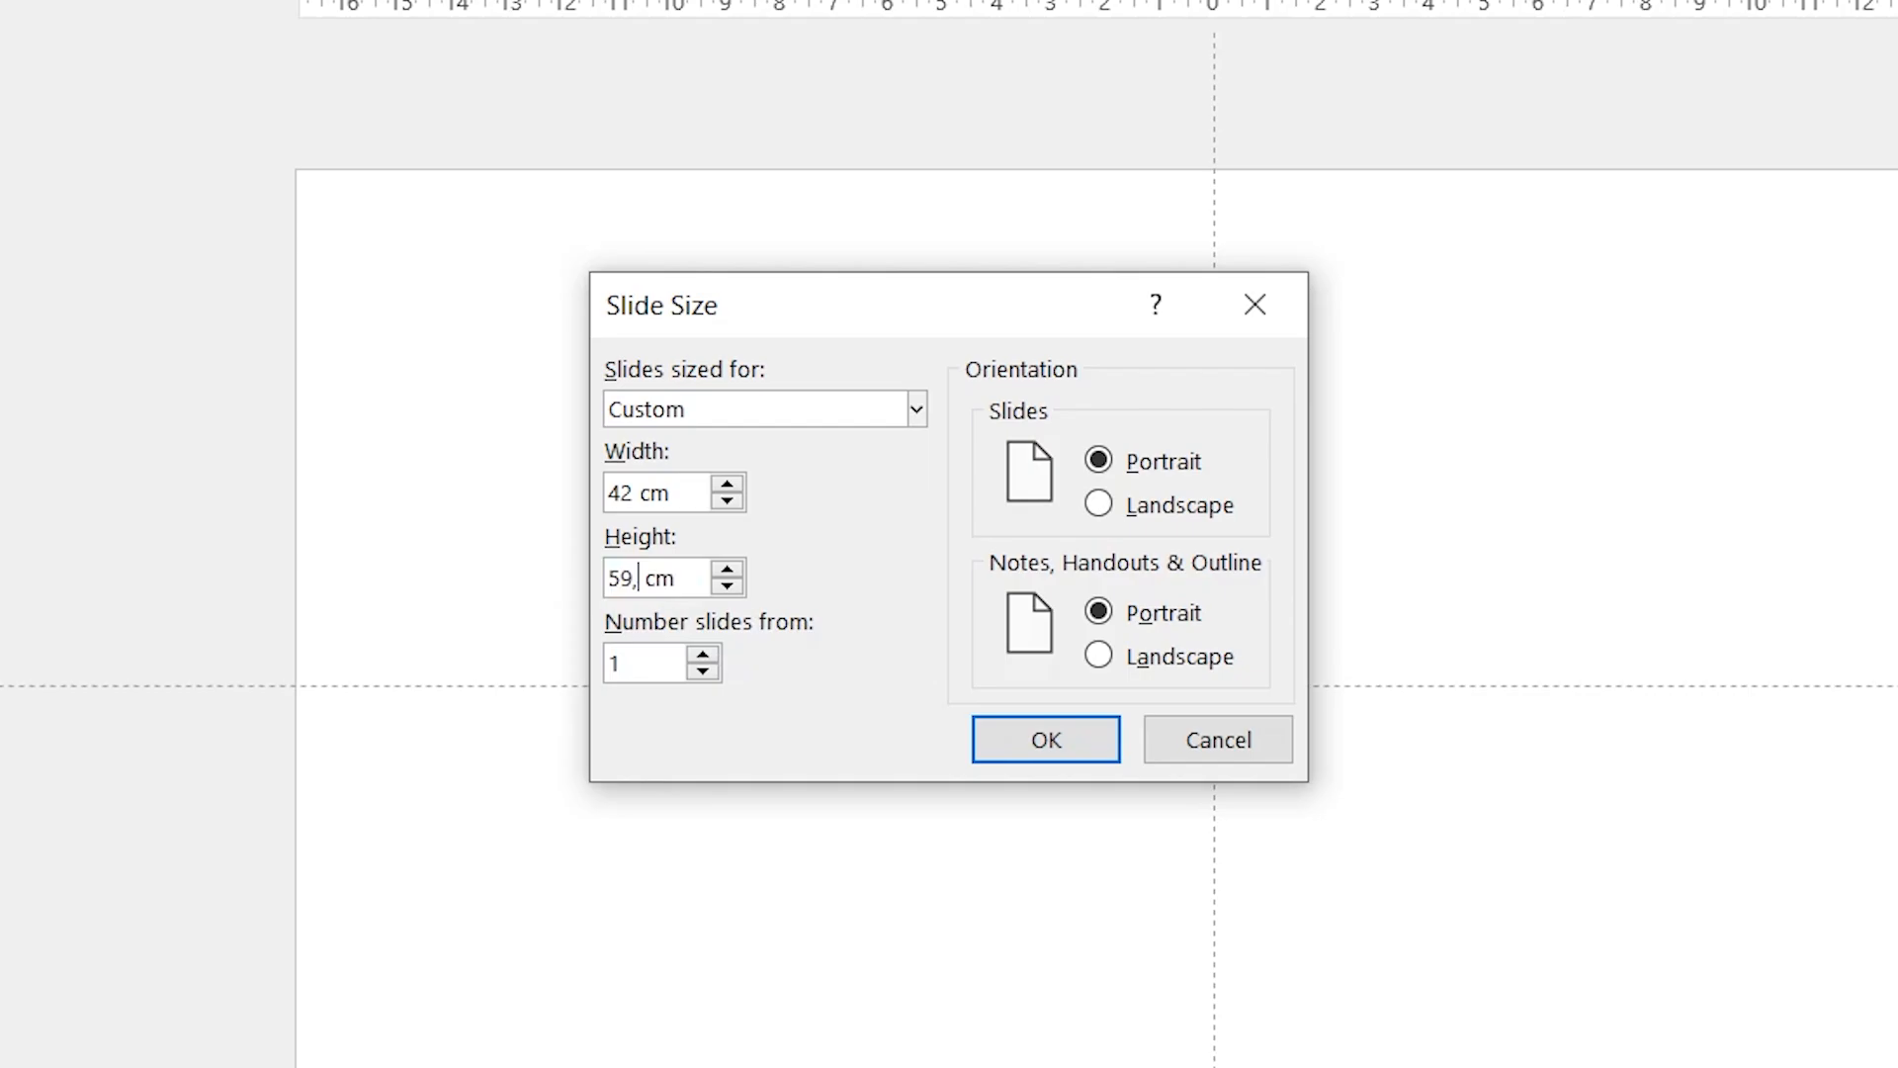
{"action": "left_click", "coordinate": [1044, 738]}
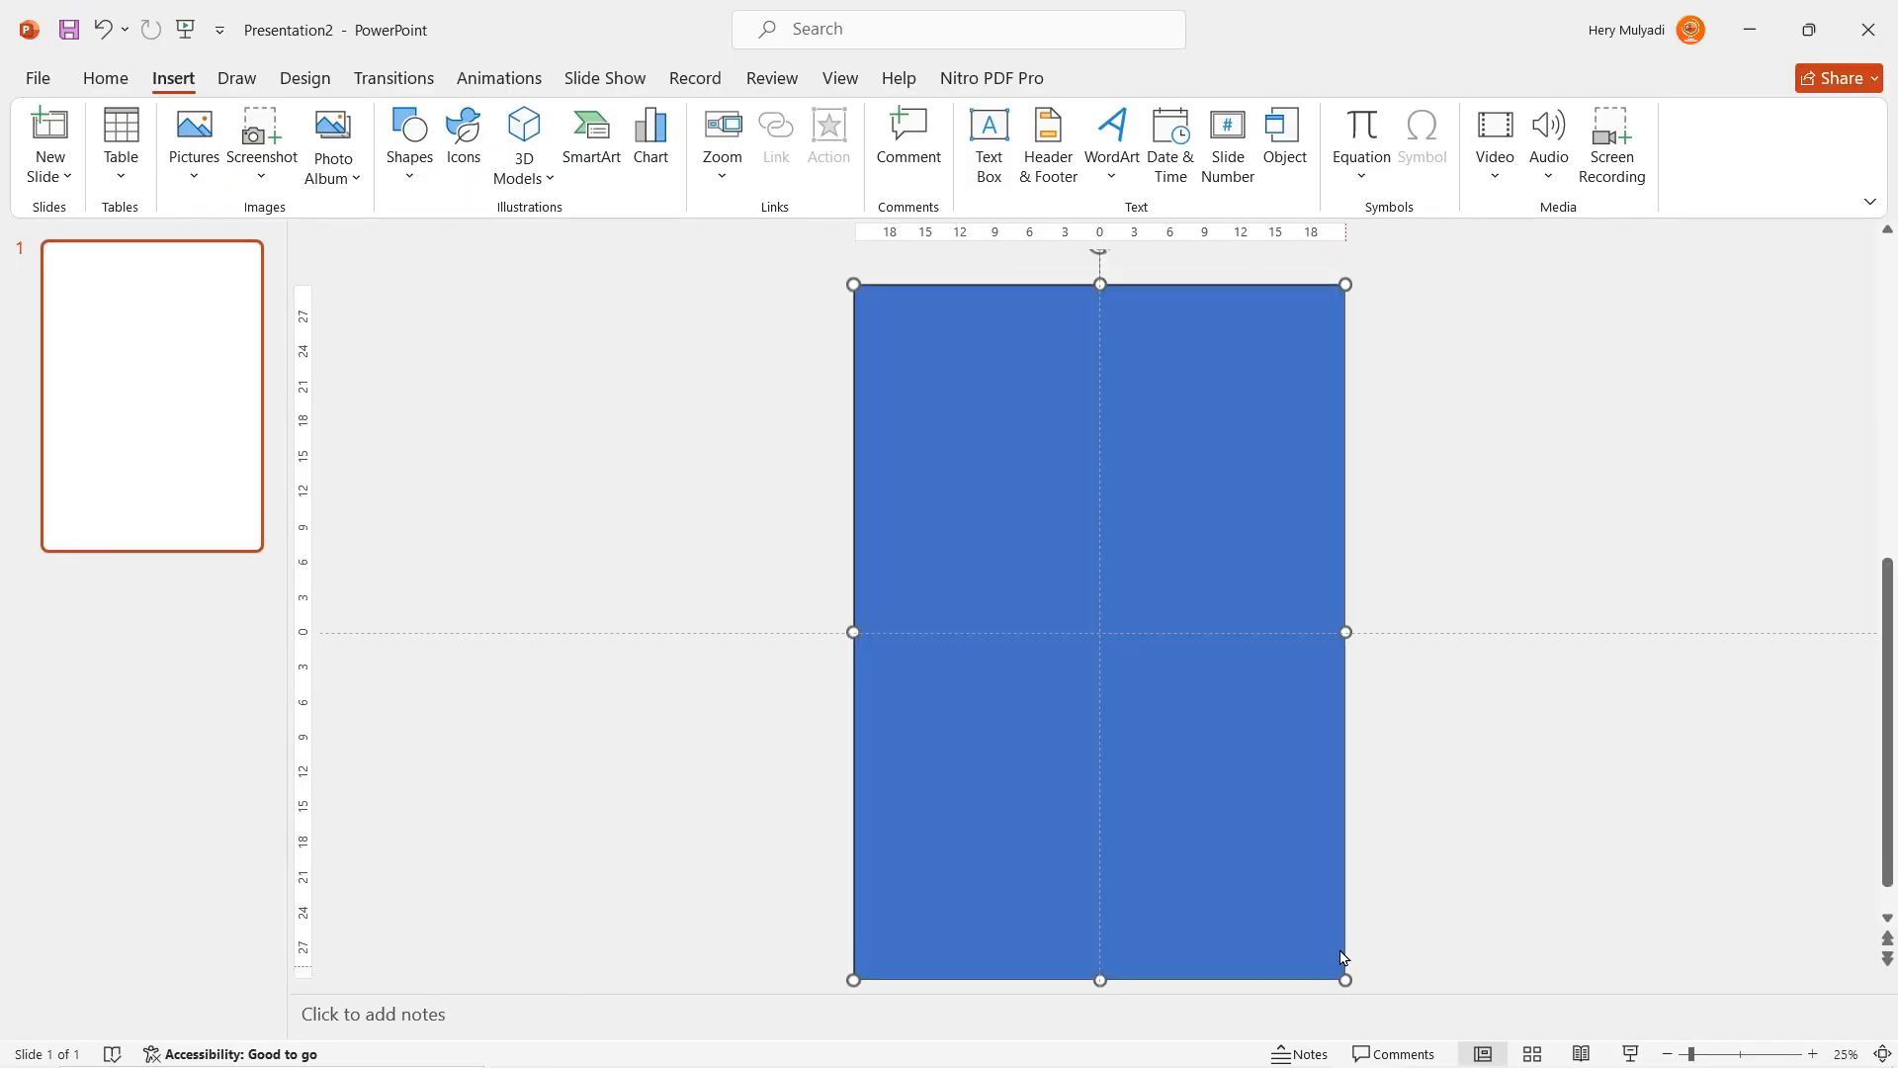
Give the tall right panel a 225° gradient of custom blues and duplicate it with Ctrl+D.
{"action": "left_click", "coordinate": [1099, 628]}
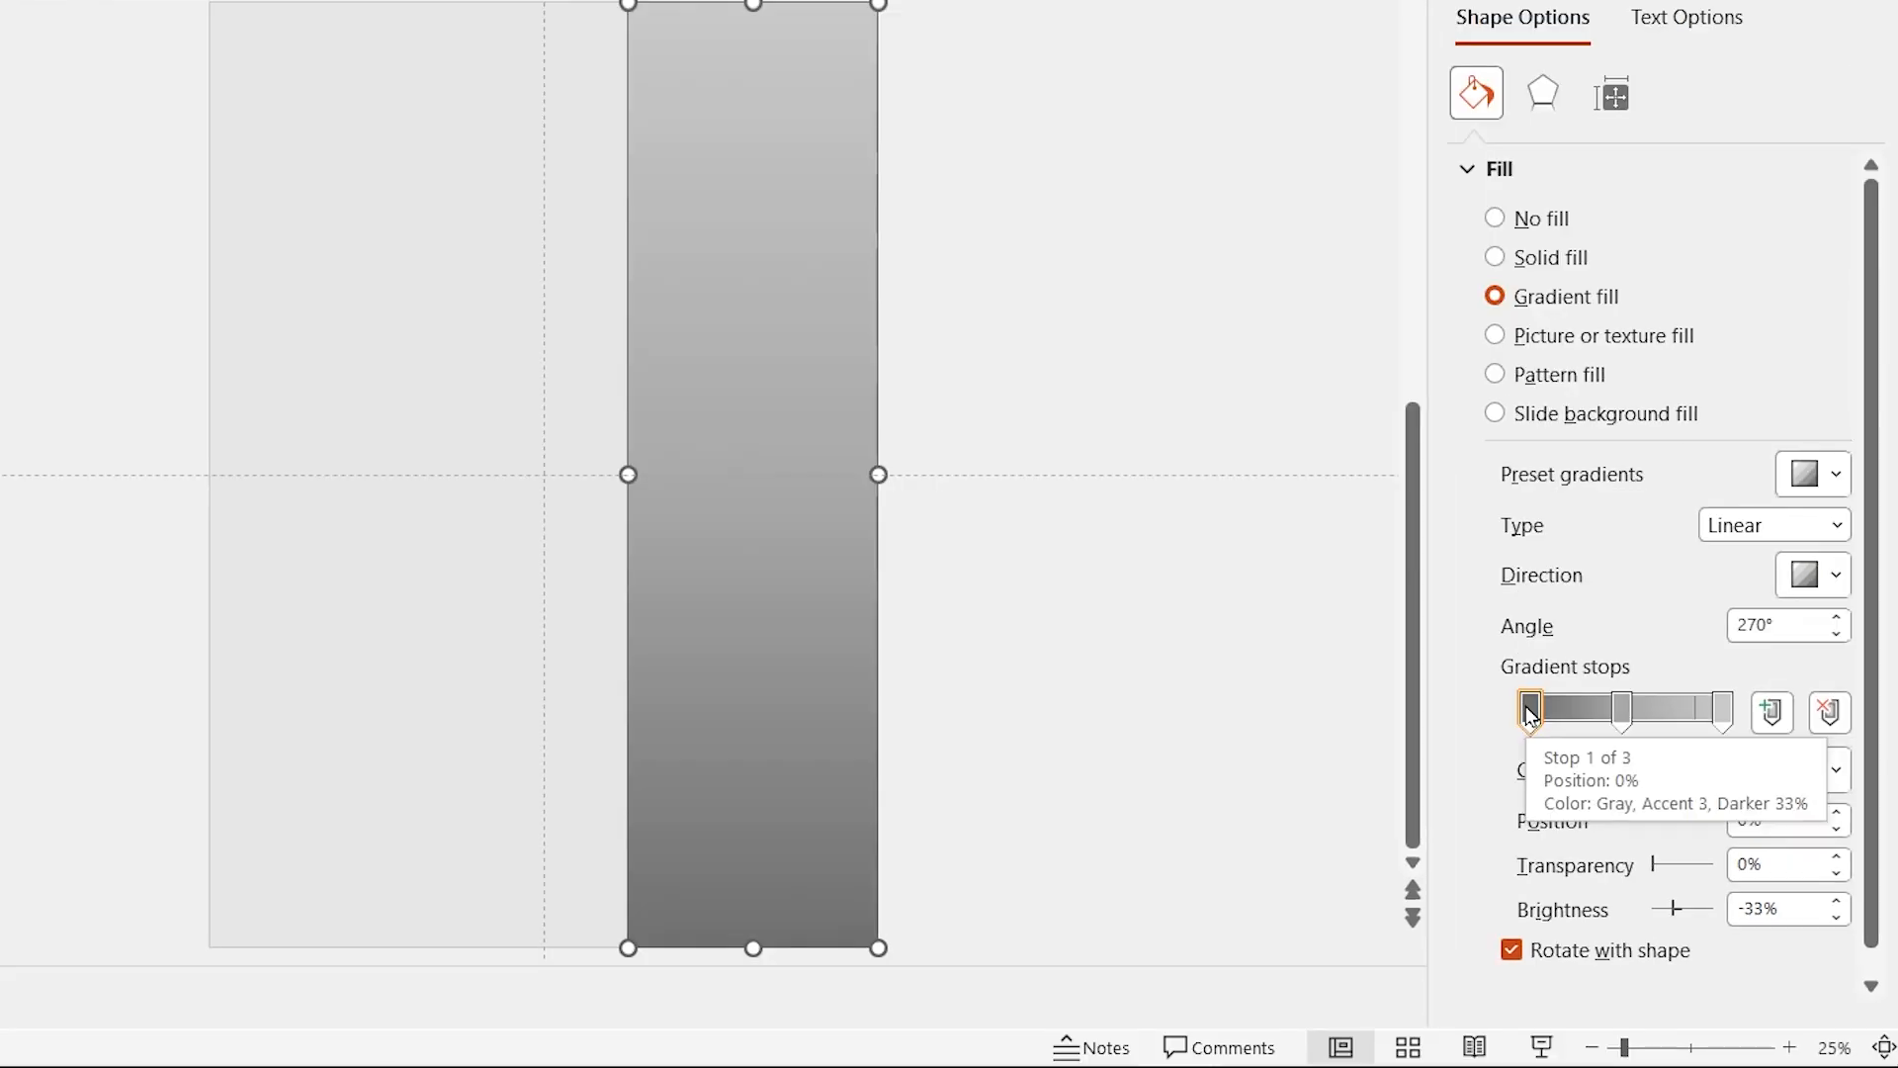
{"action": "left_click", "coordinate": [1830, 848]}
{"action": "type", "text": "#0080a"}
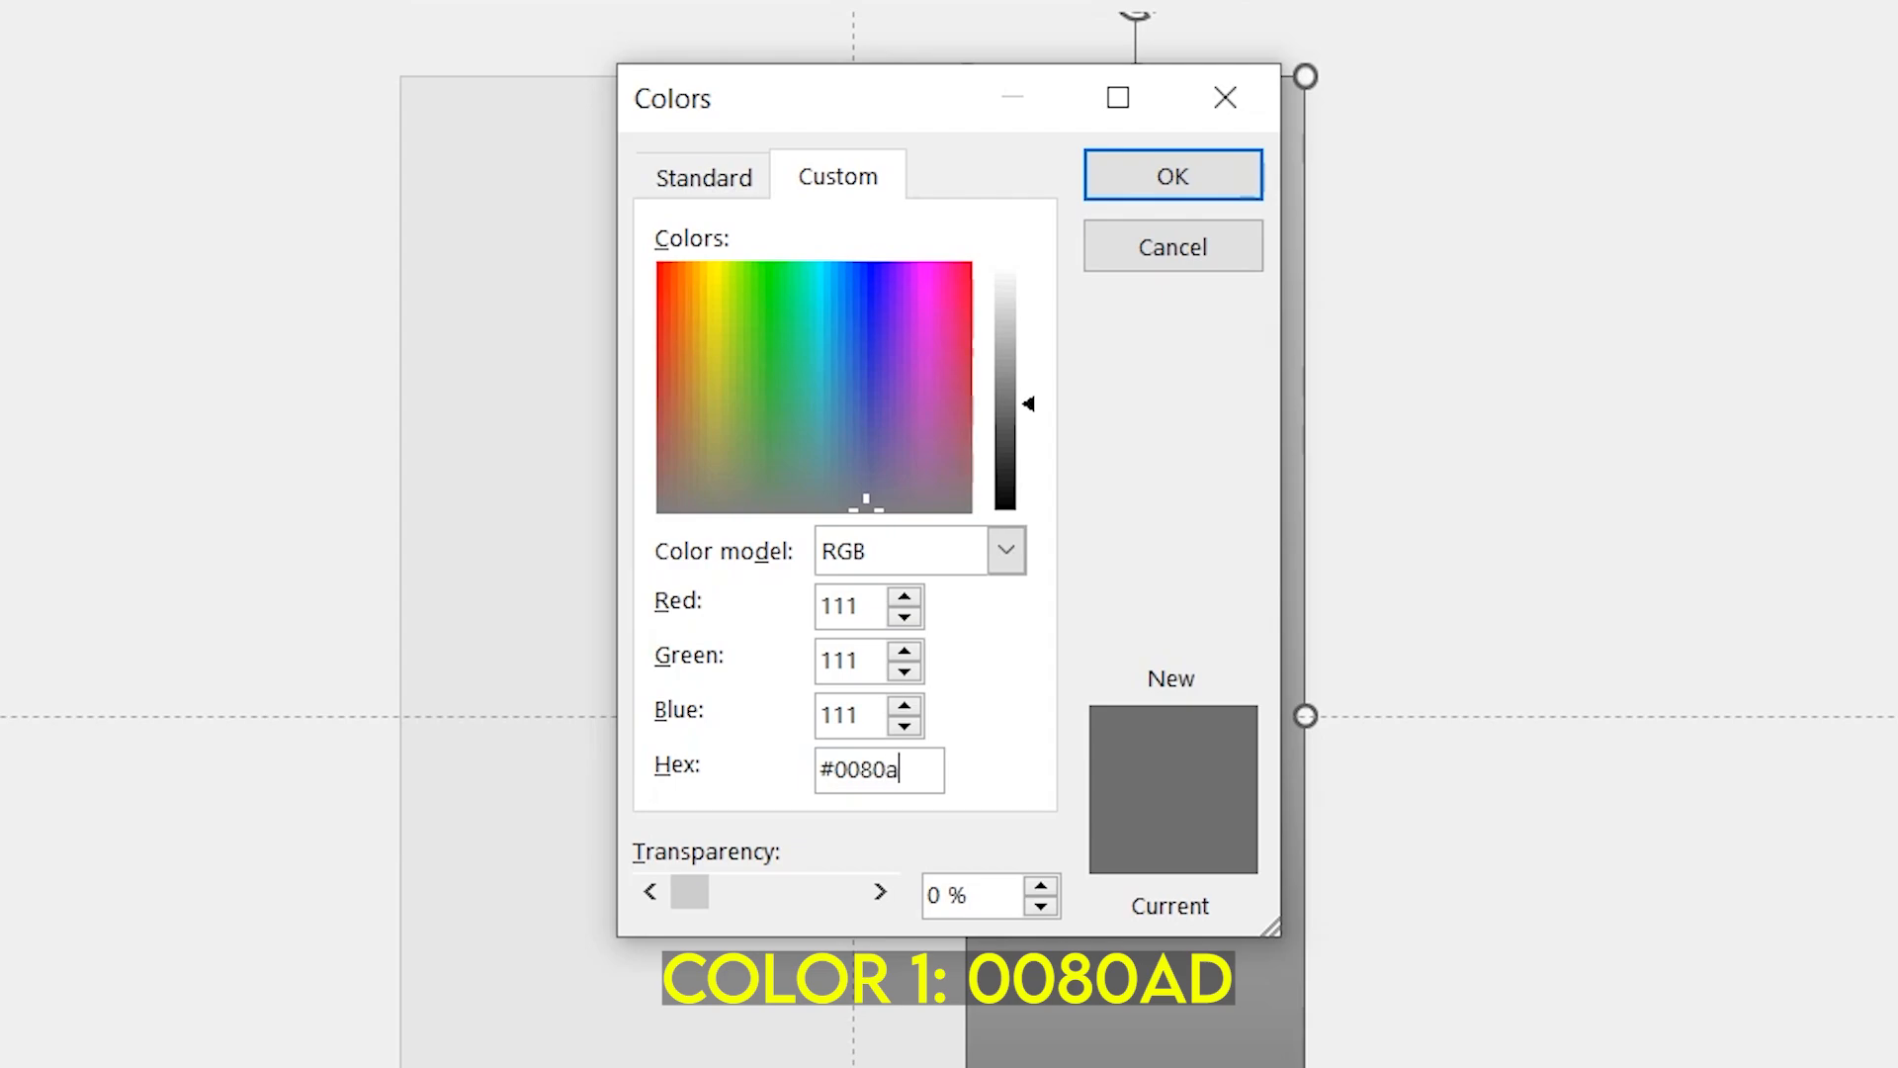
{"action": "left_click", "coordinate": [1168, 174]}
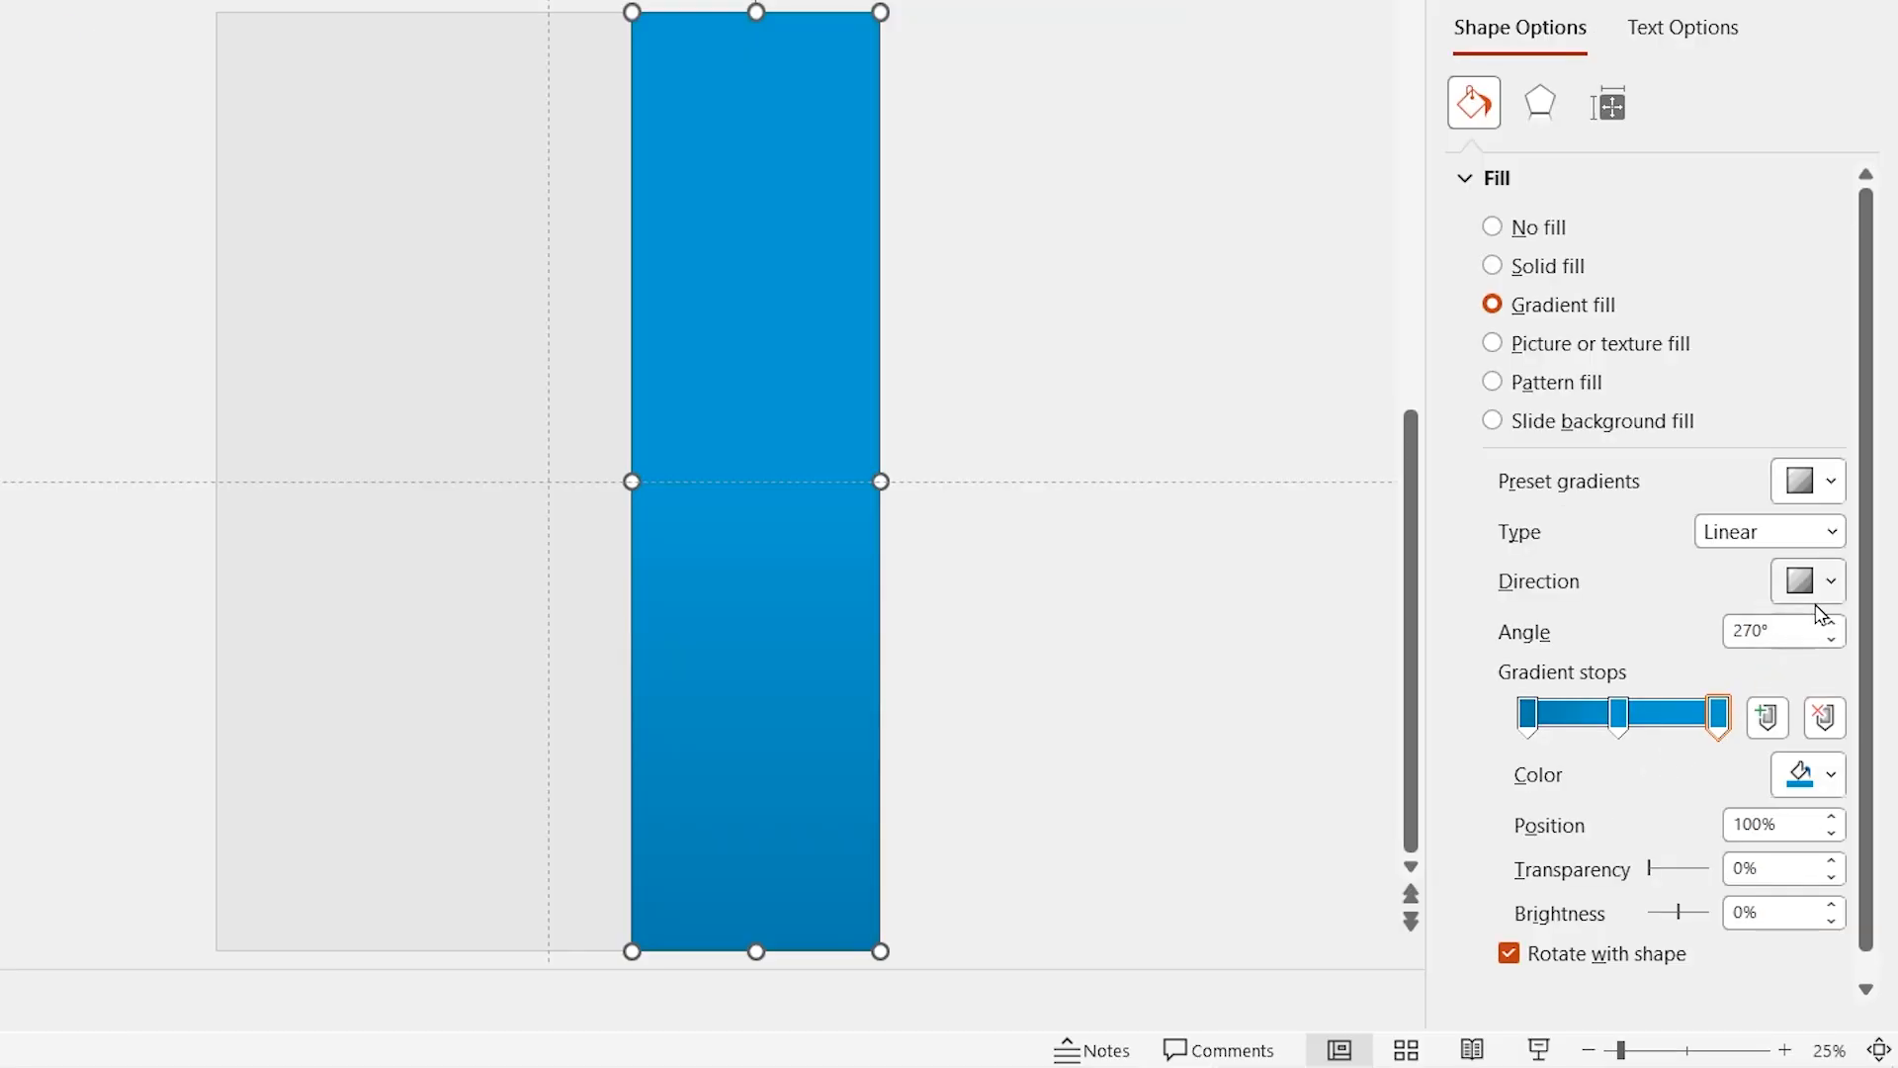
{"action": "mouse_move", "coordinate": [1647, 763]}
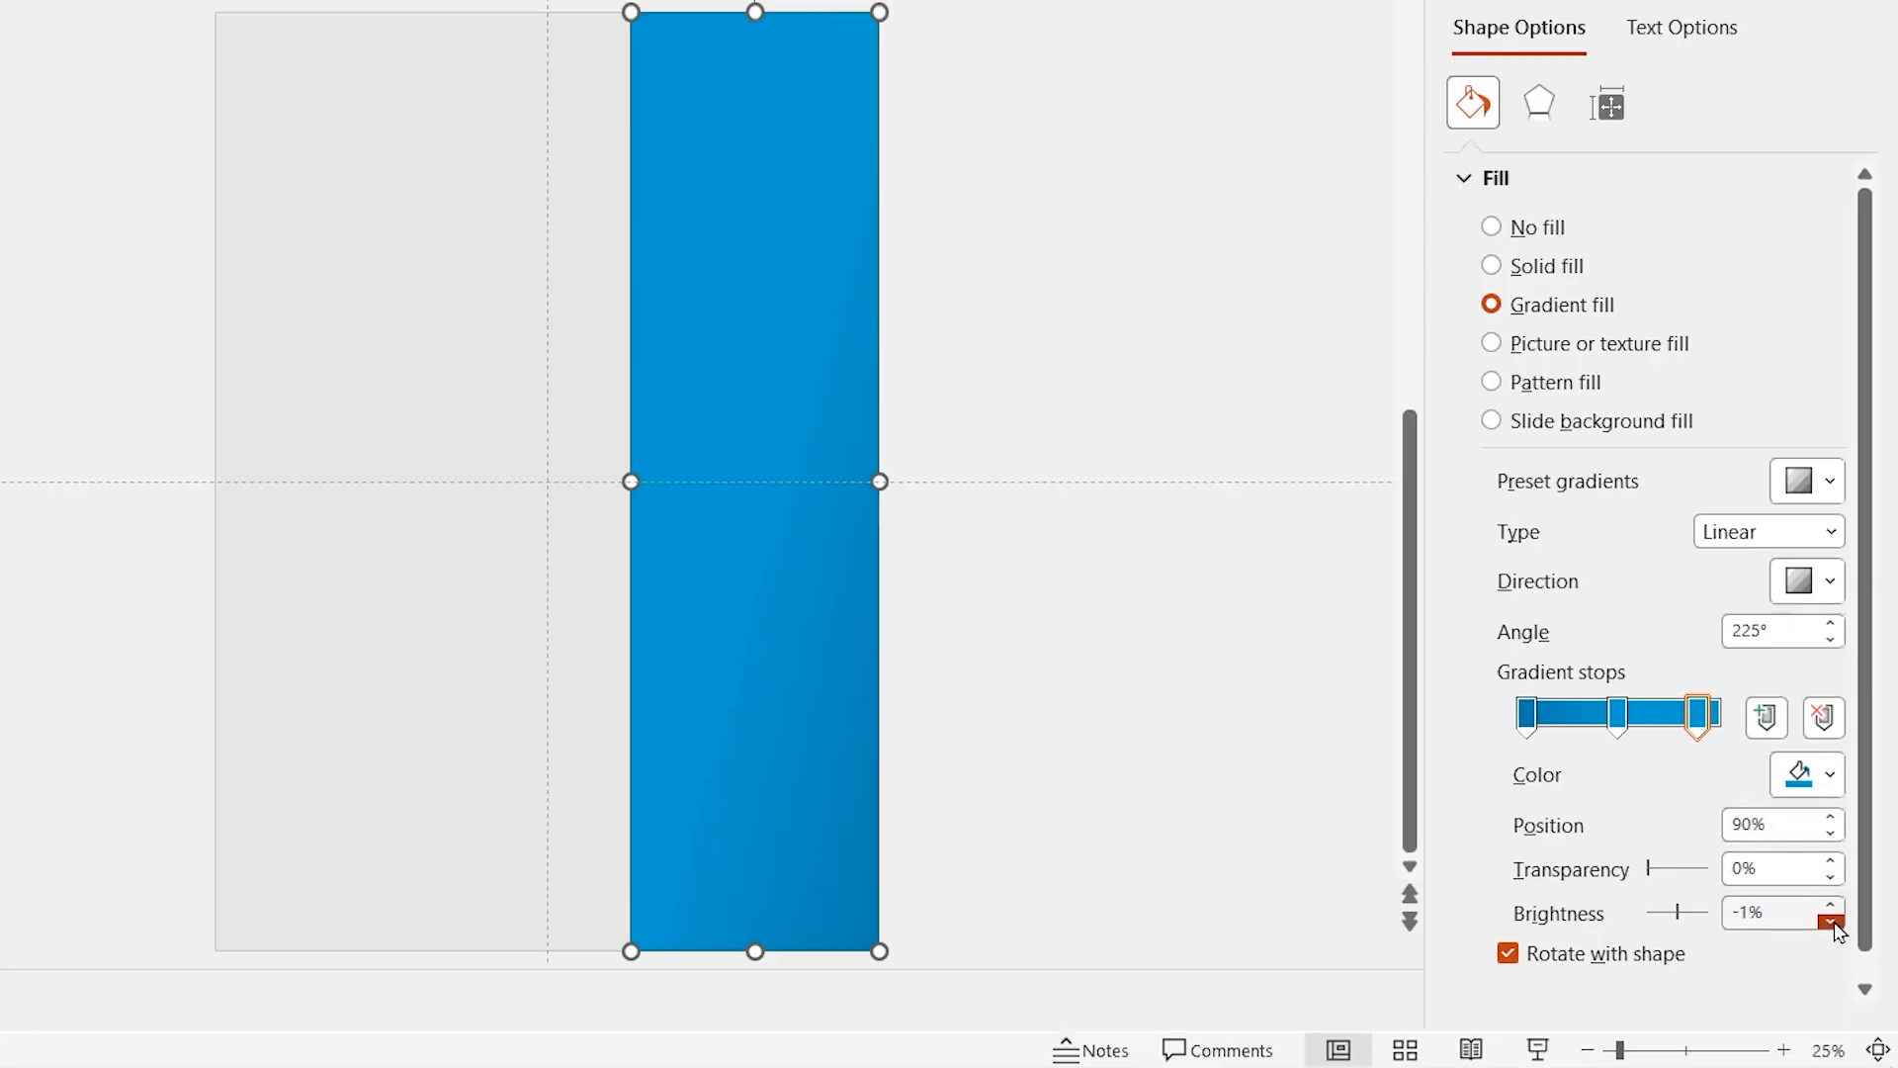
{"action": "left_click", "coordinate": [1830, 919]}
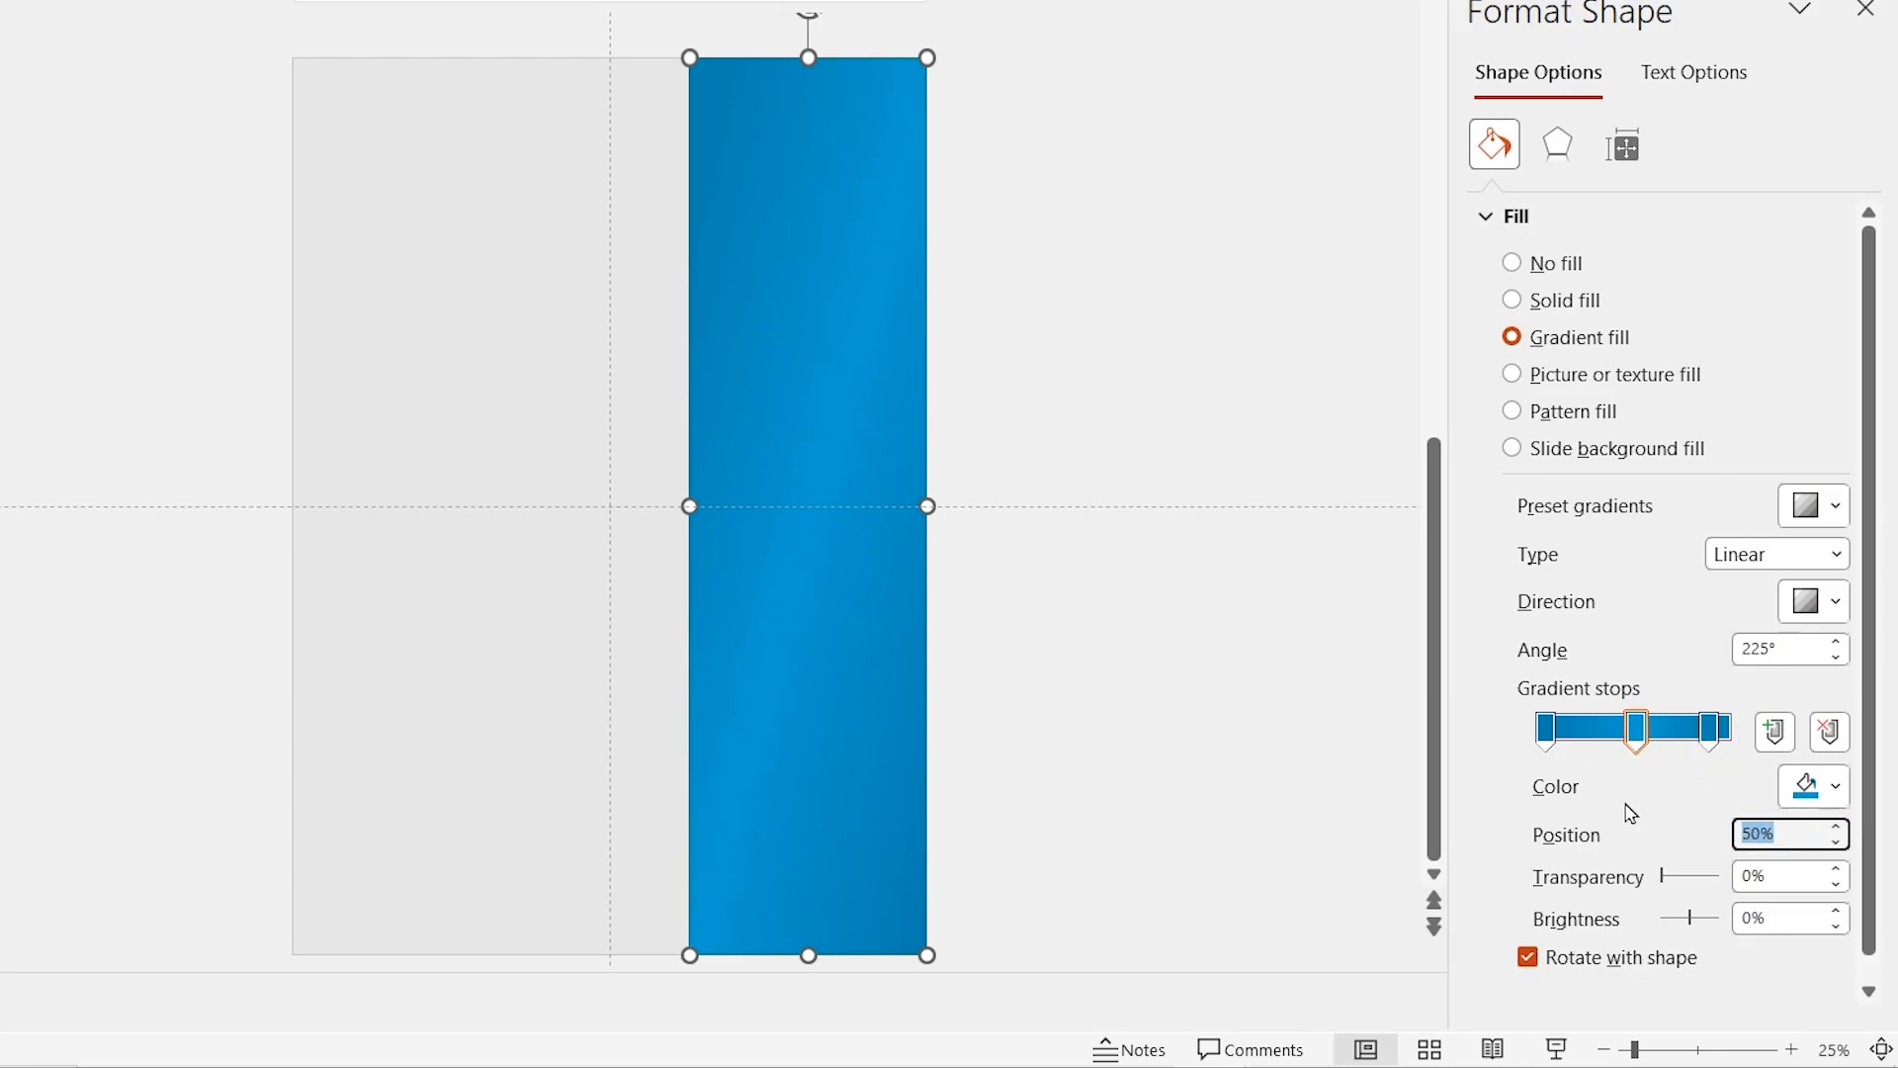
{"action": "key", "text": "ctrl+d"}
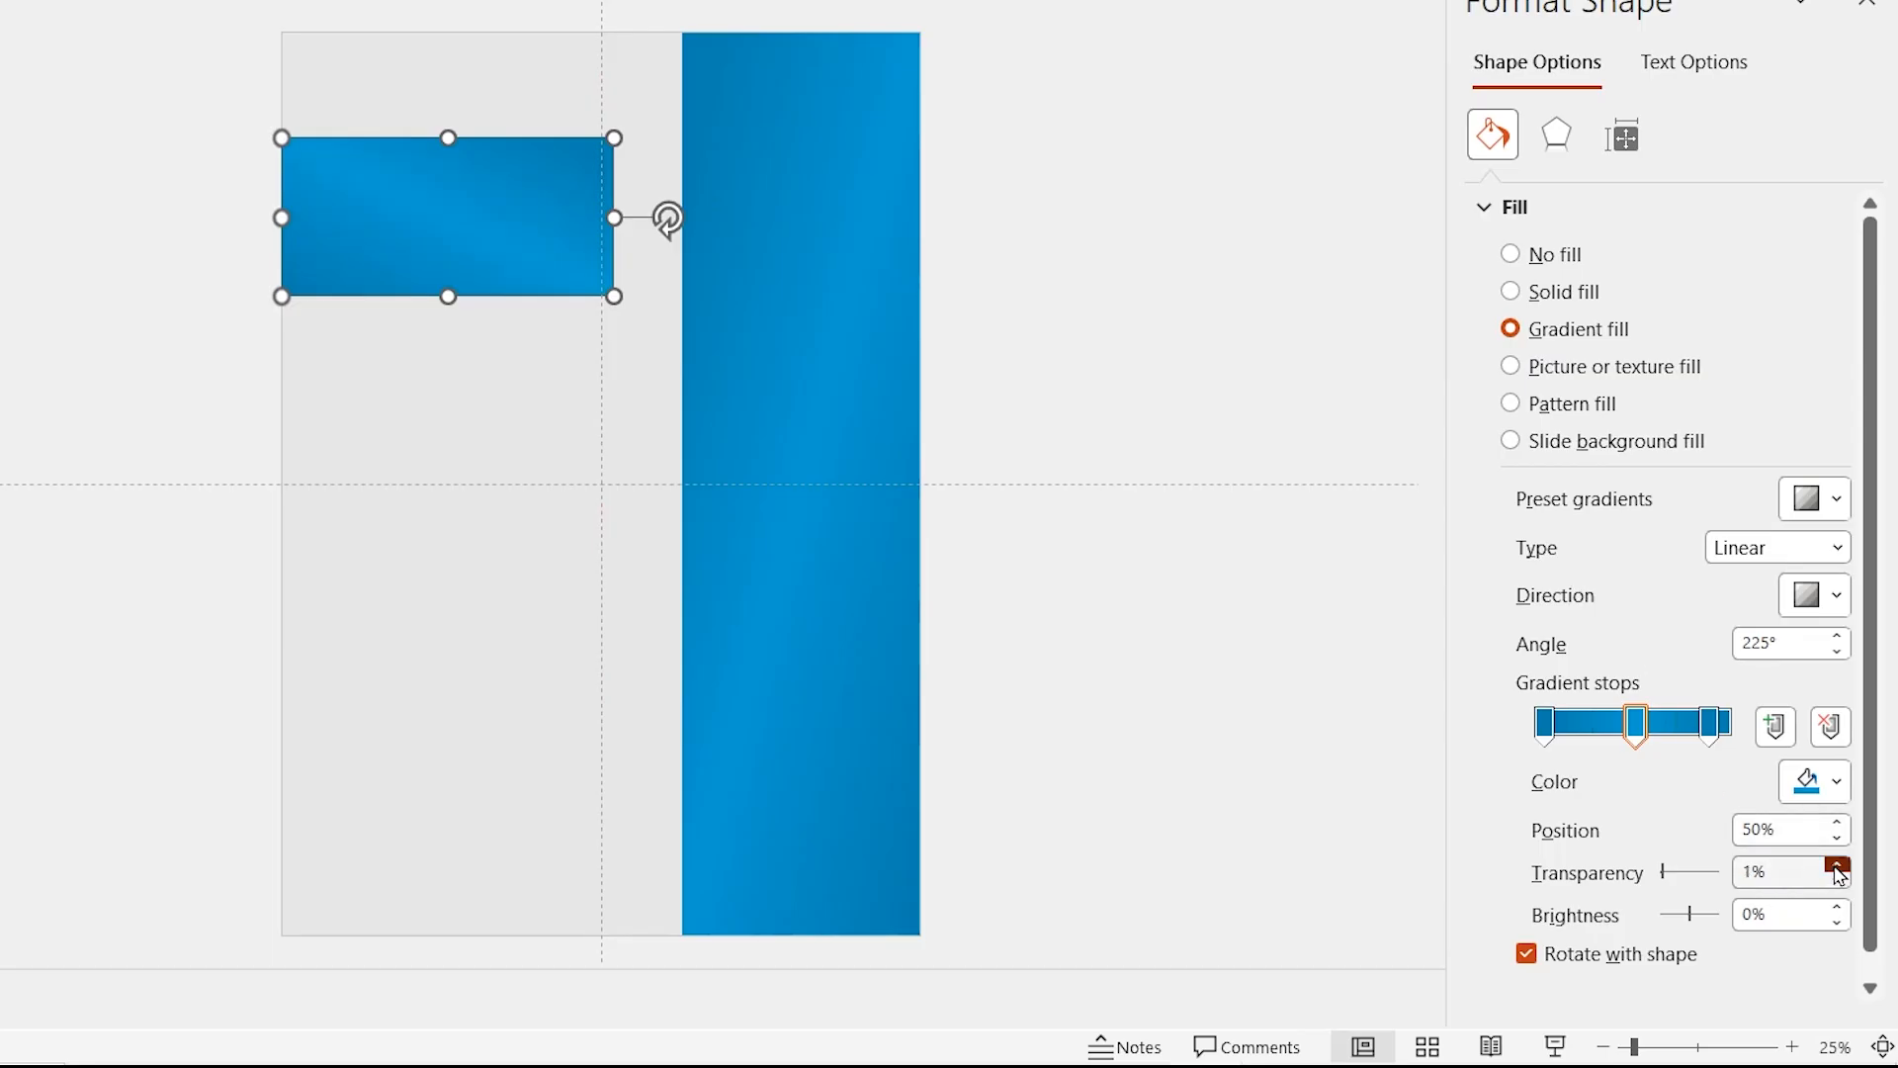
Fine-tune the gradient transparency of the blue header block.
{"action": "left_click", "coordinate": [1834, 866]}
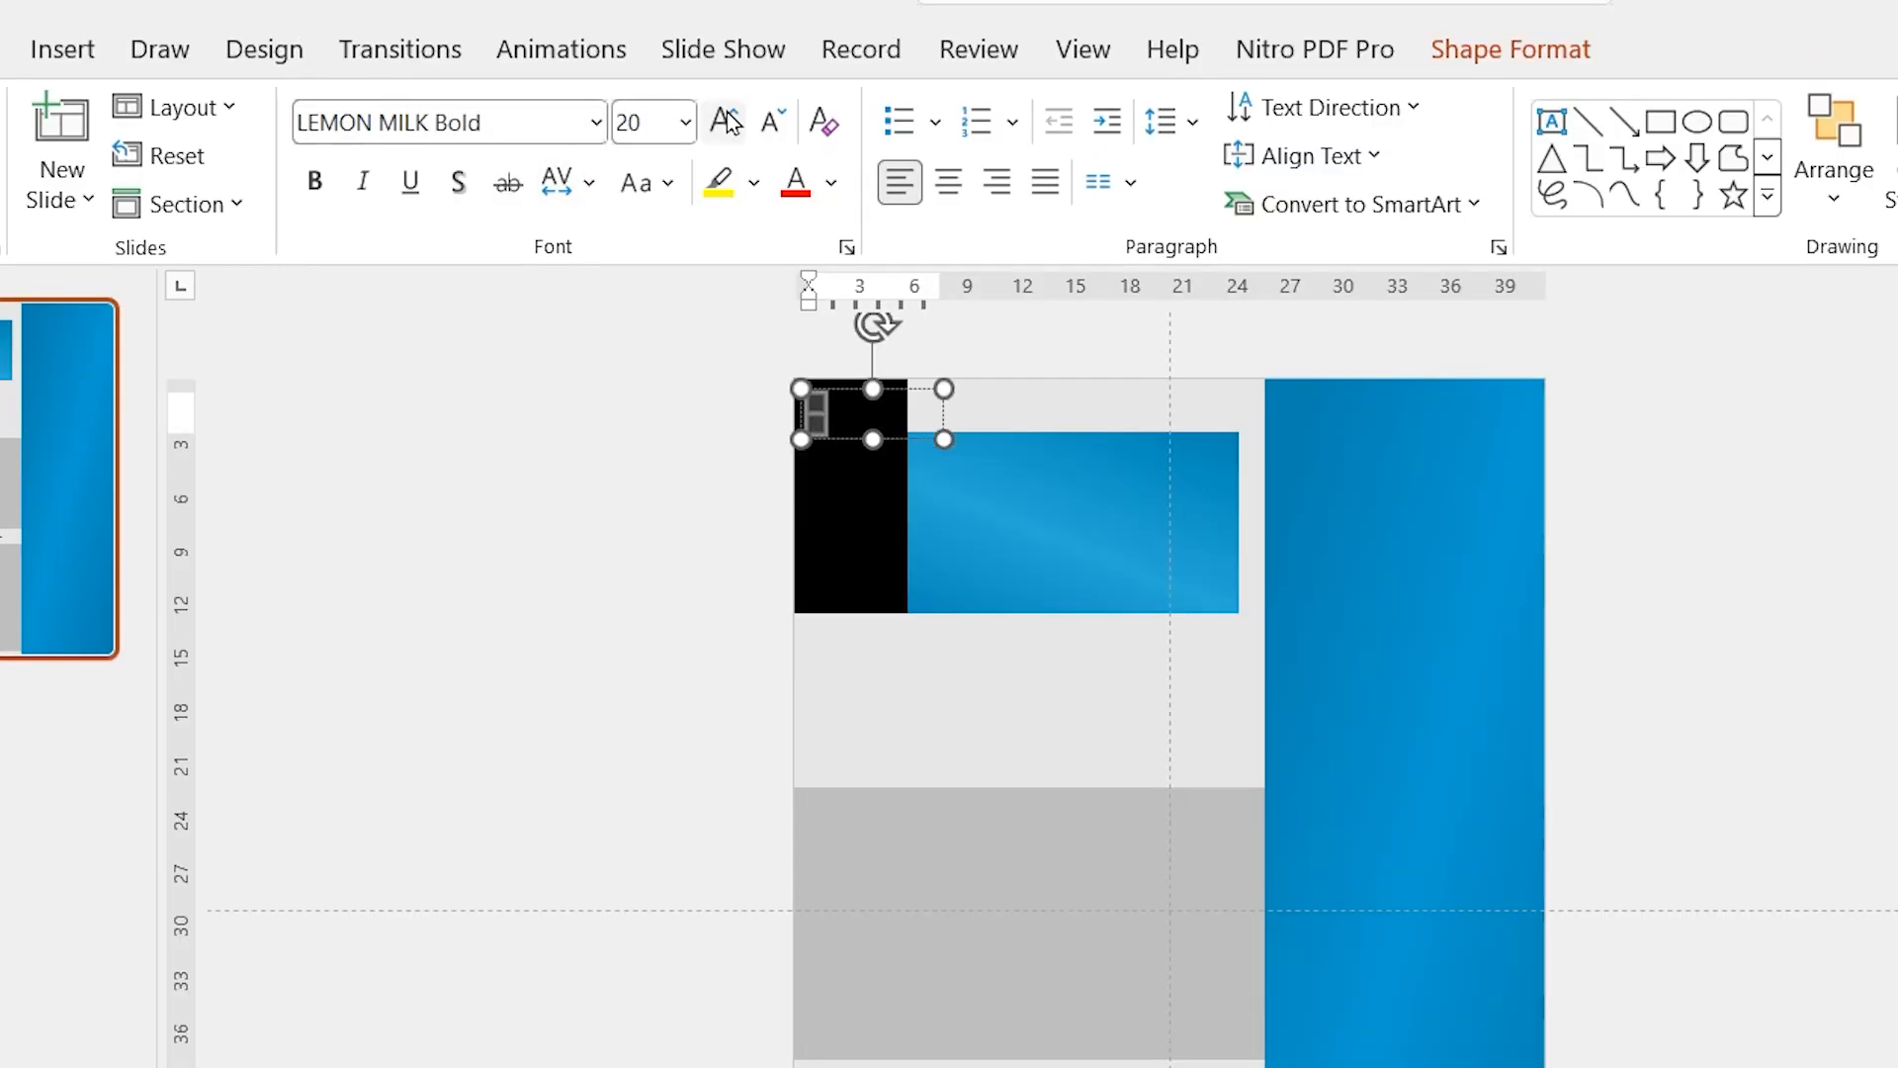
Enlarge the CV letters and restyle the CURRICULUM VITAE subtitle in LEMON MILK.
{"action": "left_click", "coordinate": [720, 120]}
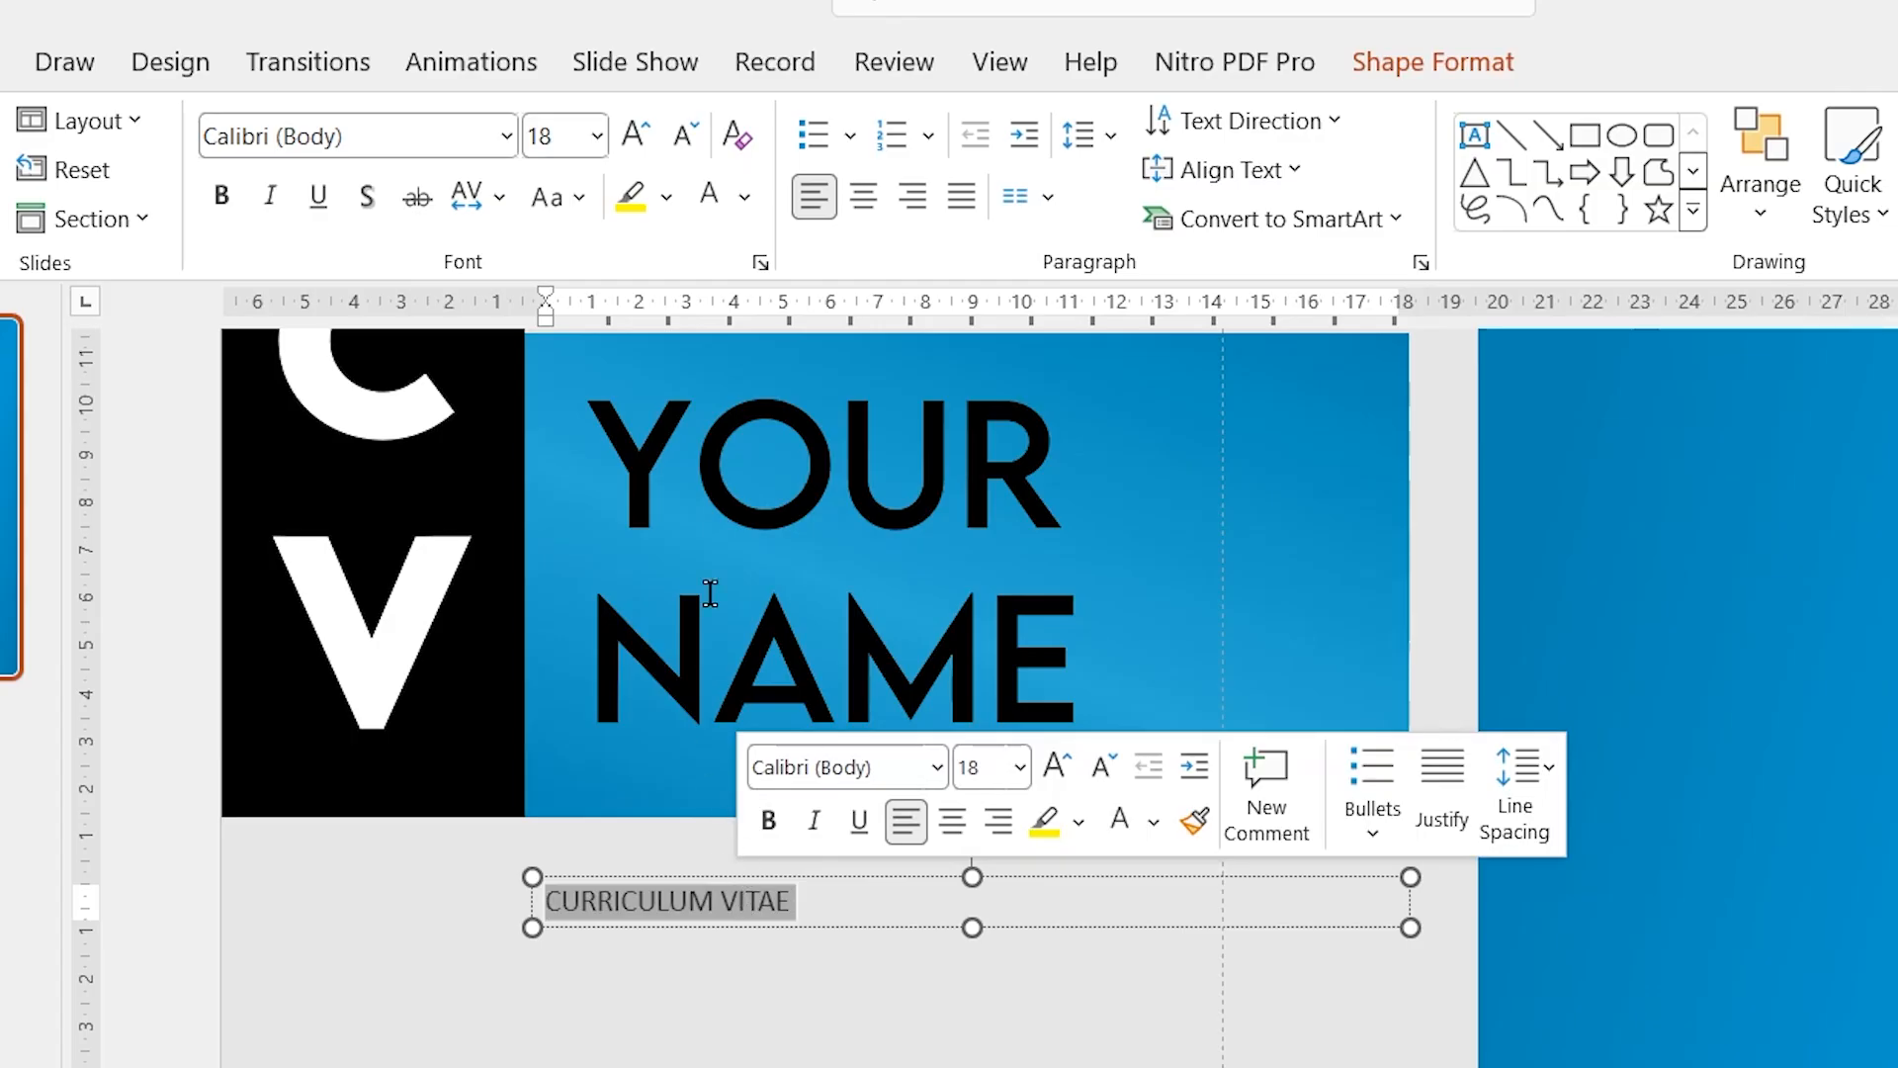
{"action": "left_click", "coordinate": [498, 195]}
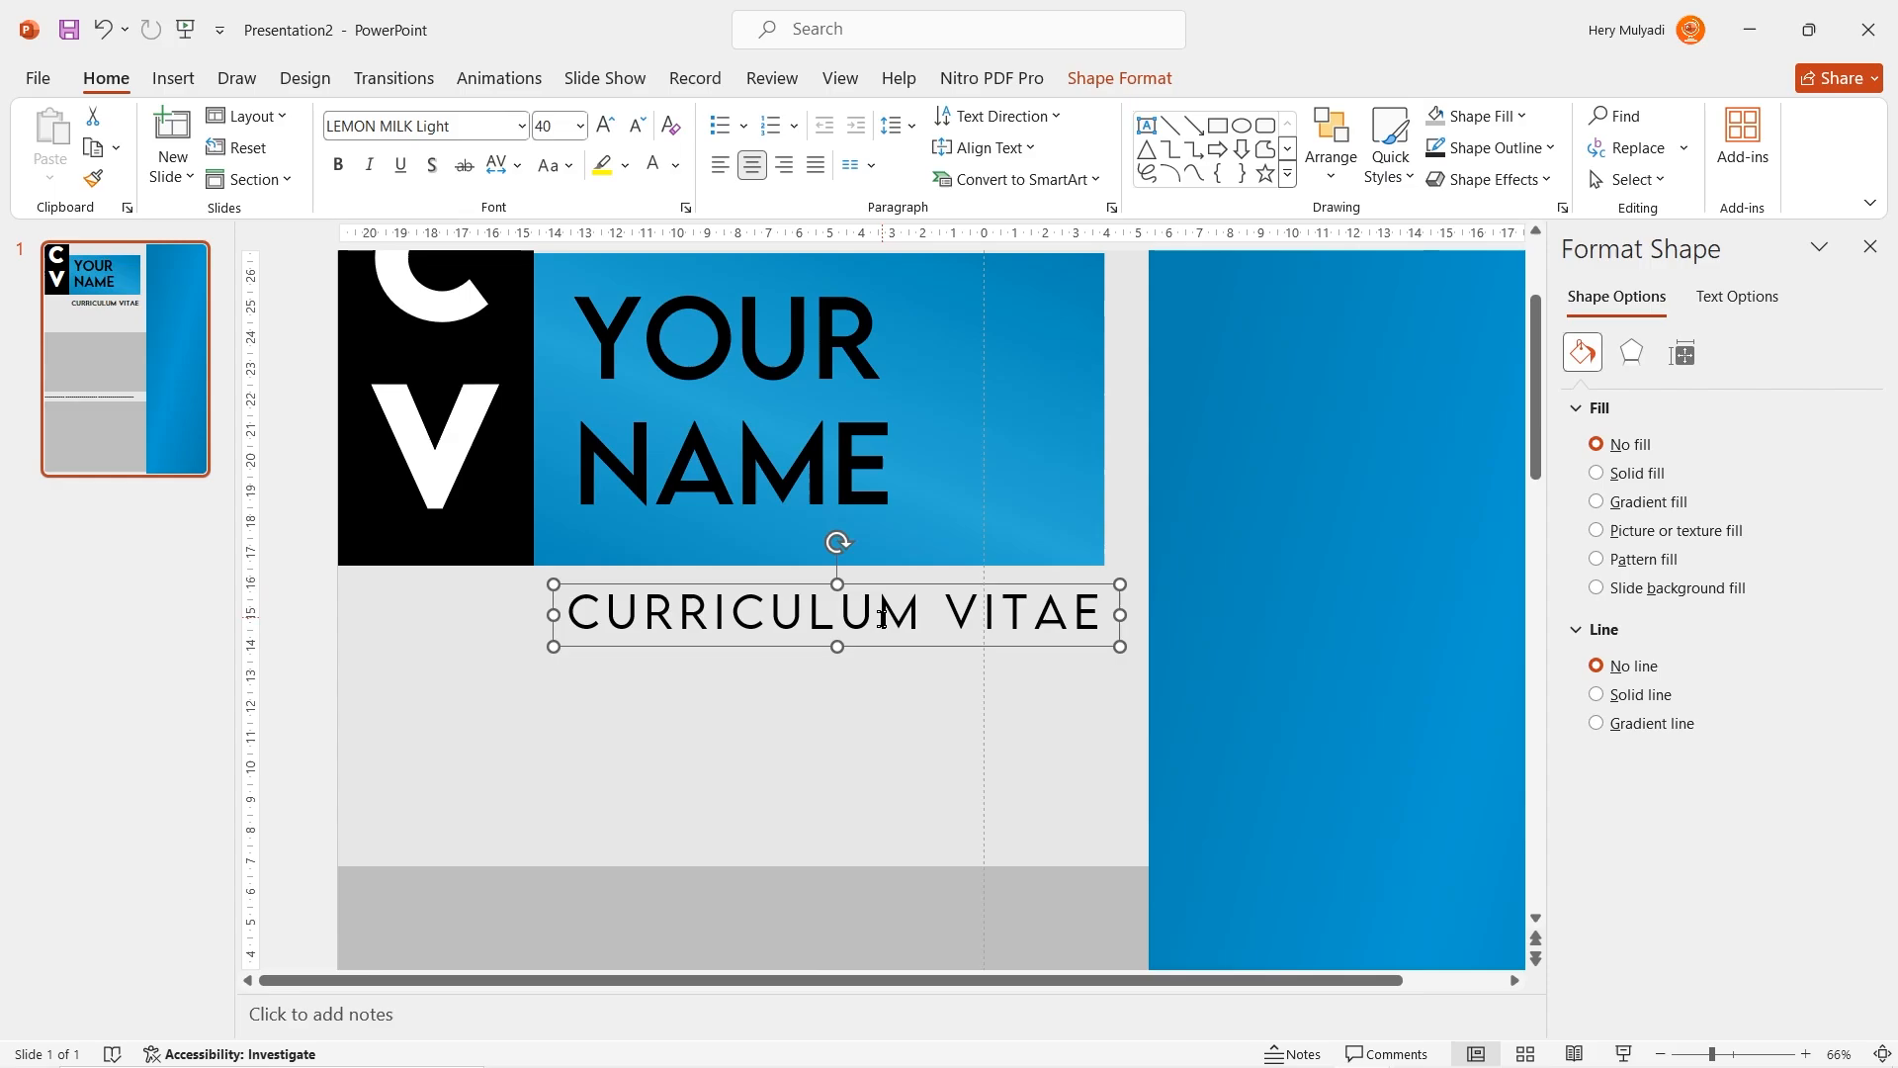
{"action": "left_click", "coordinate": [172, 77]}
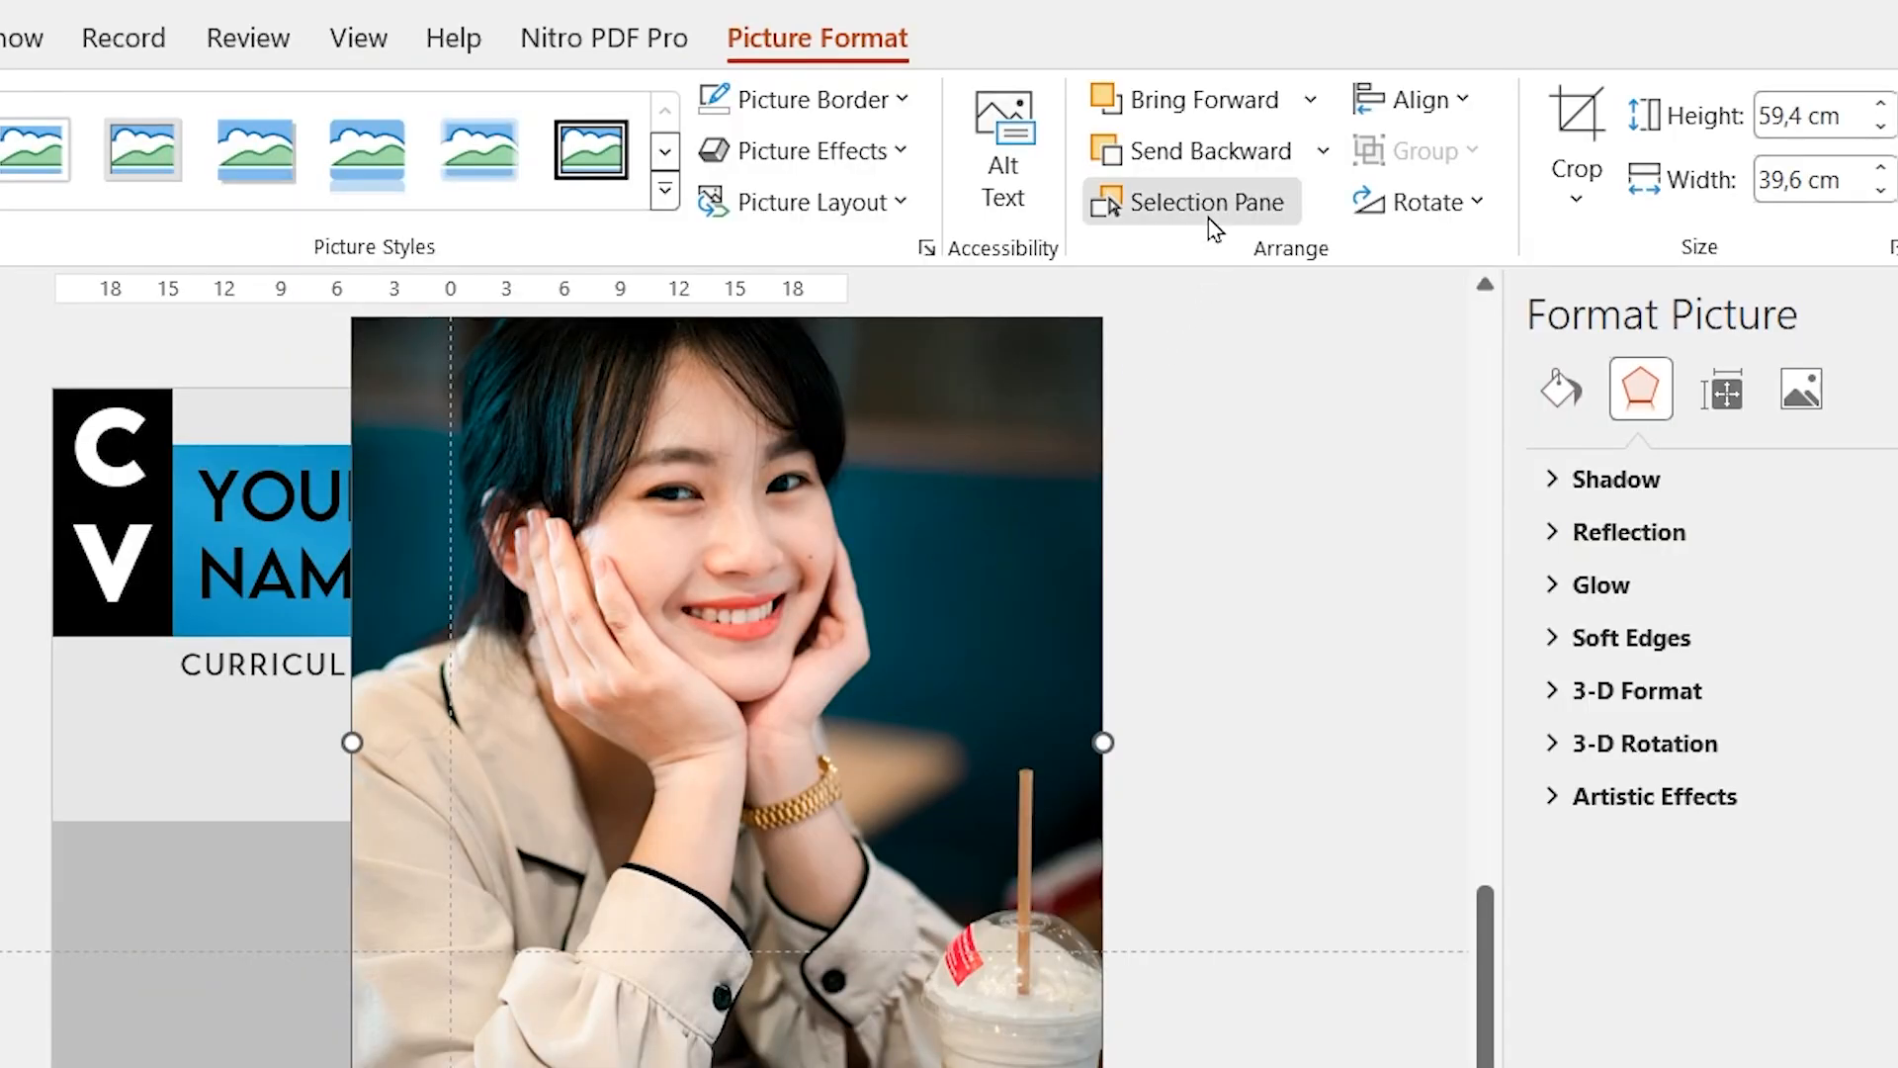
Reorder the inserted portrait photo in the Selection Pane so it sits atop the blue panel.
{"action": "left_click", "coordinate": [1204, 202]}
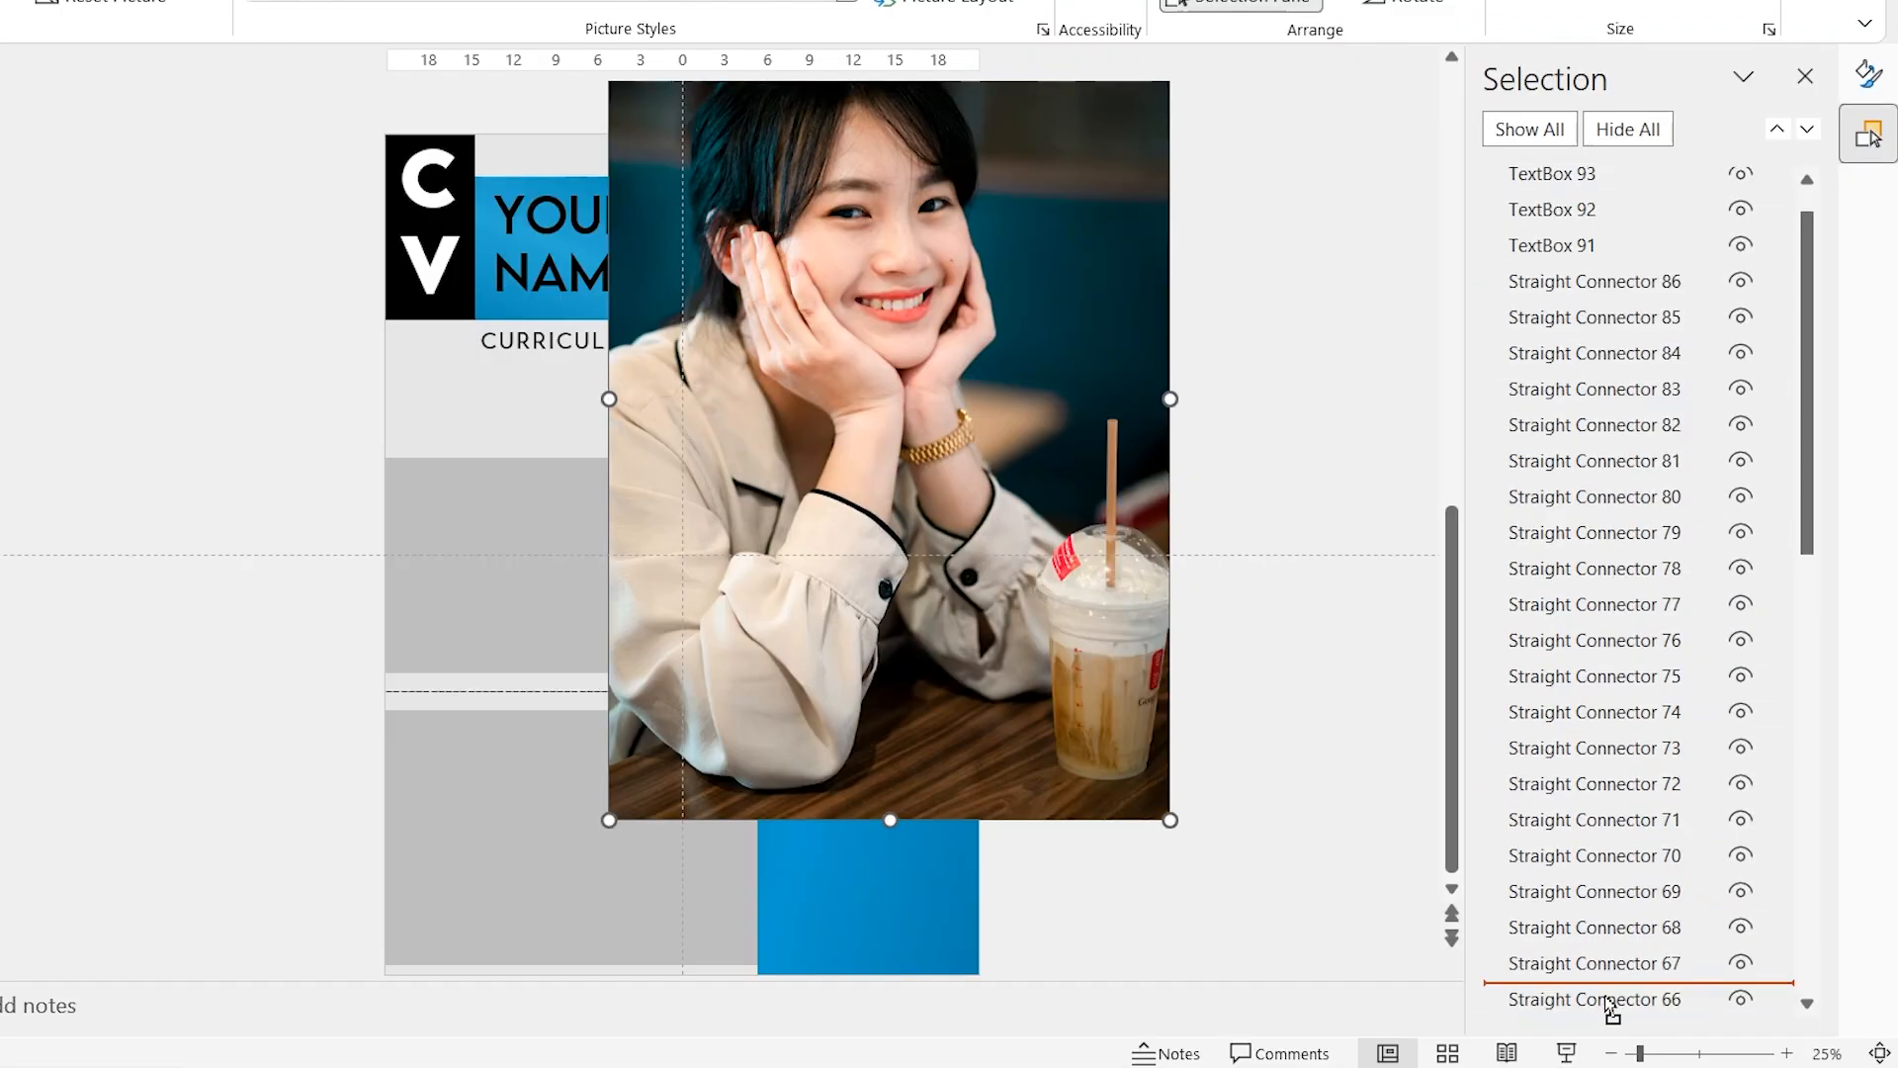
{"action": "scroll", "scroll_direction": "down", "scroll_amount": 3}
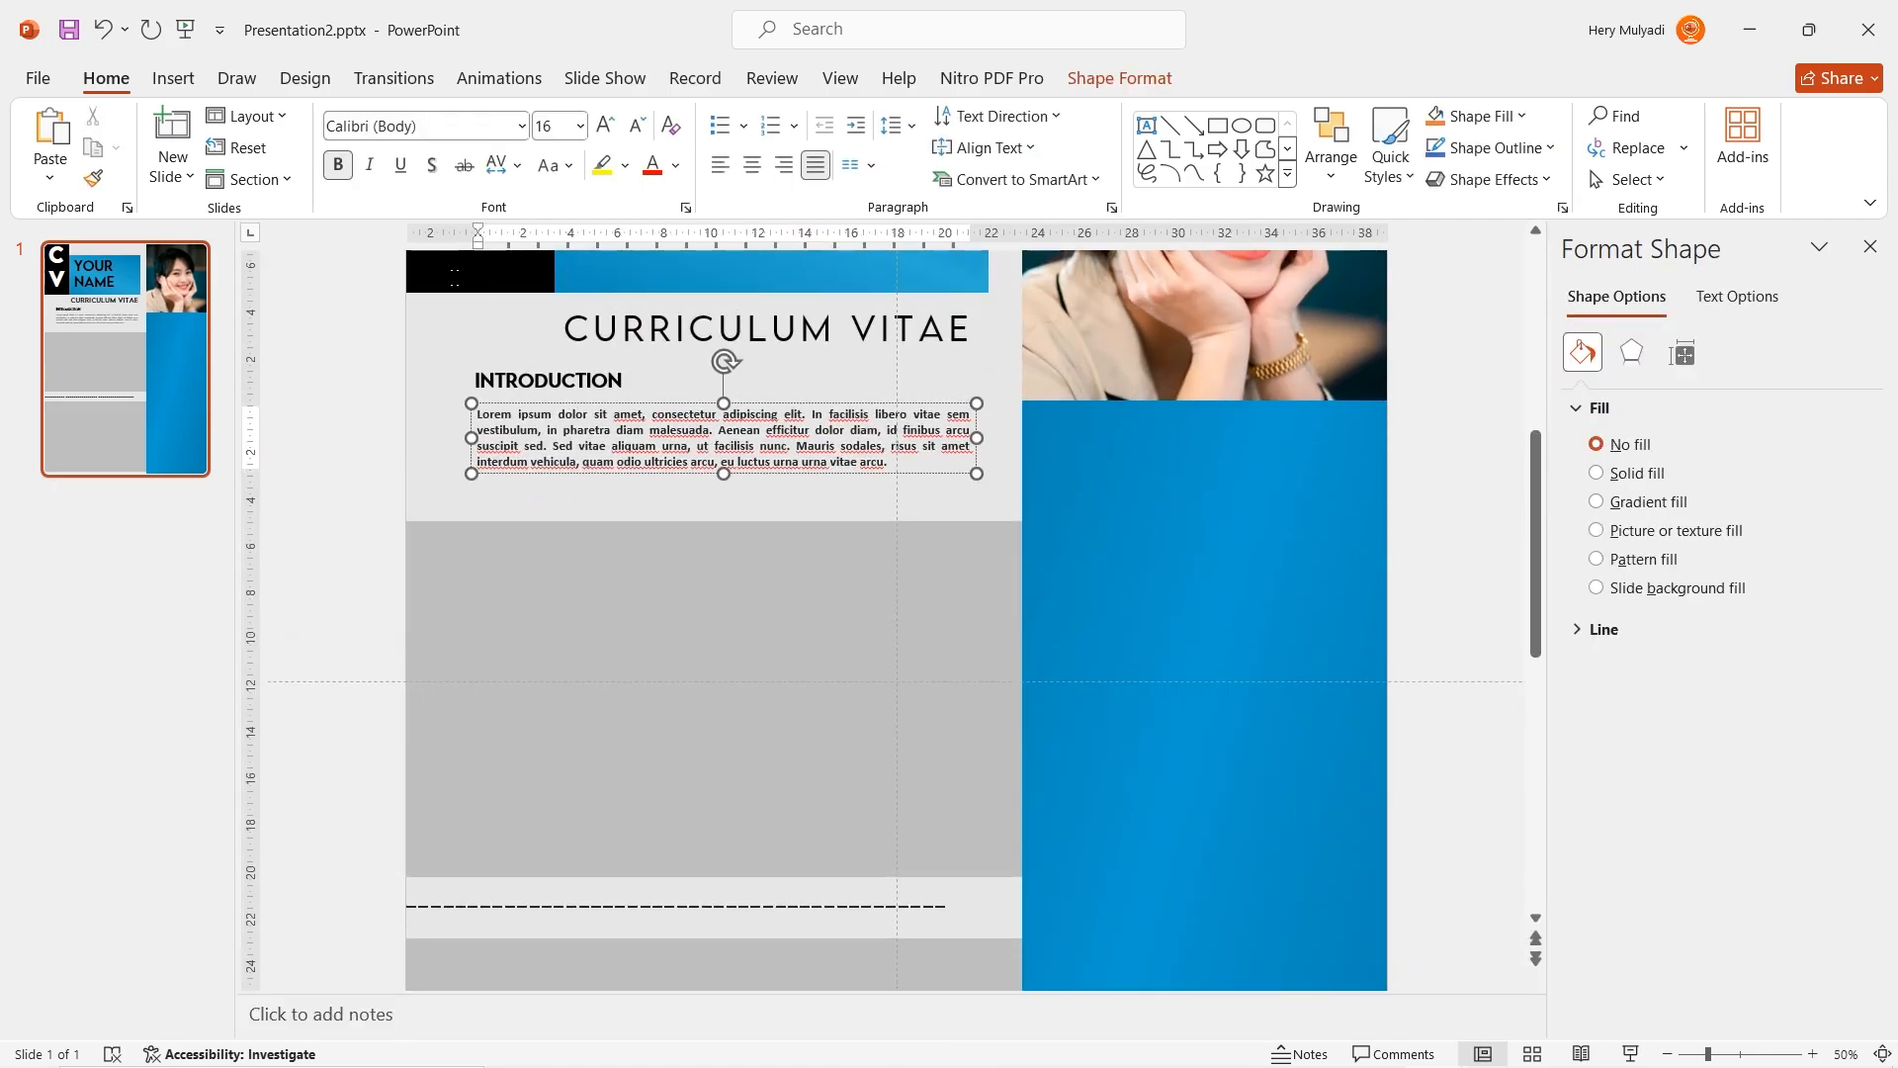
Paste the section text and recolour the bottom rectangle to dark charcoal.
{"action": "key", "text": "ctrl+v"}
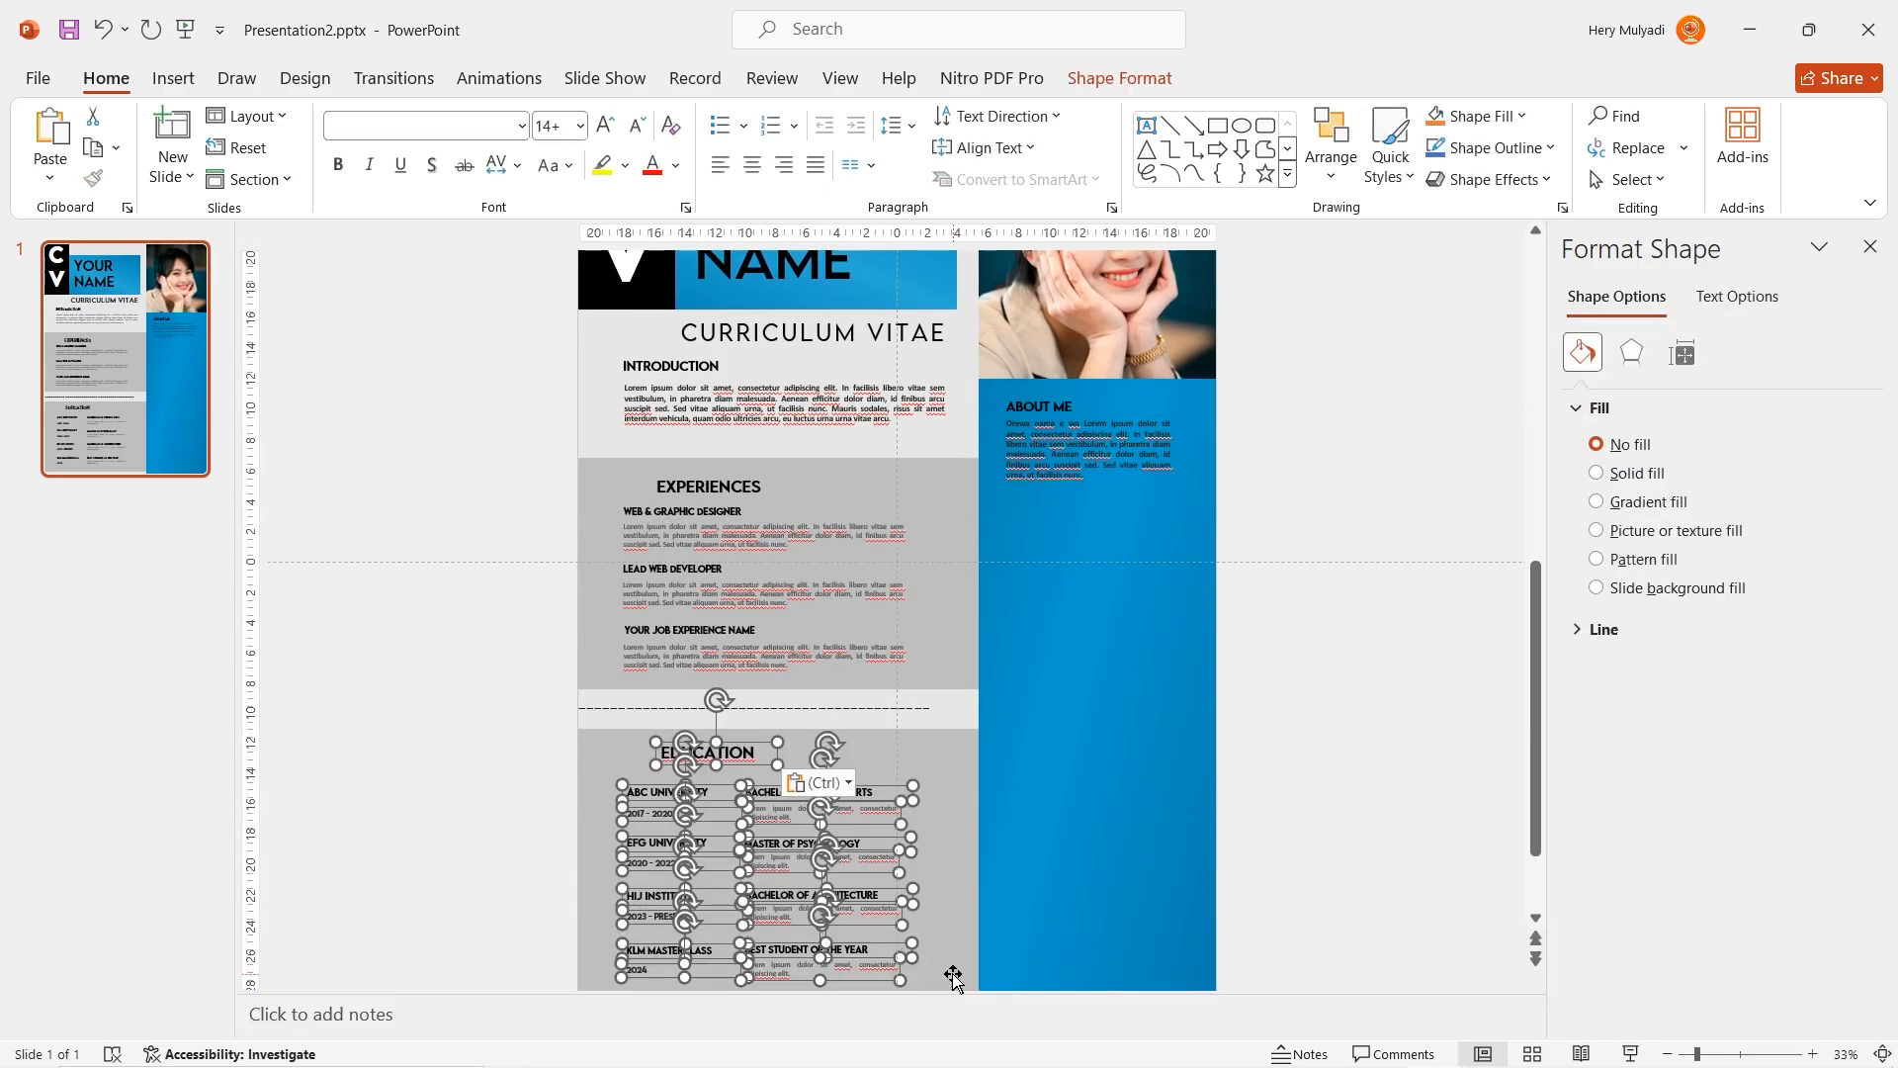
{"action": "left_click", "coordinate": [172, 78]}
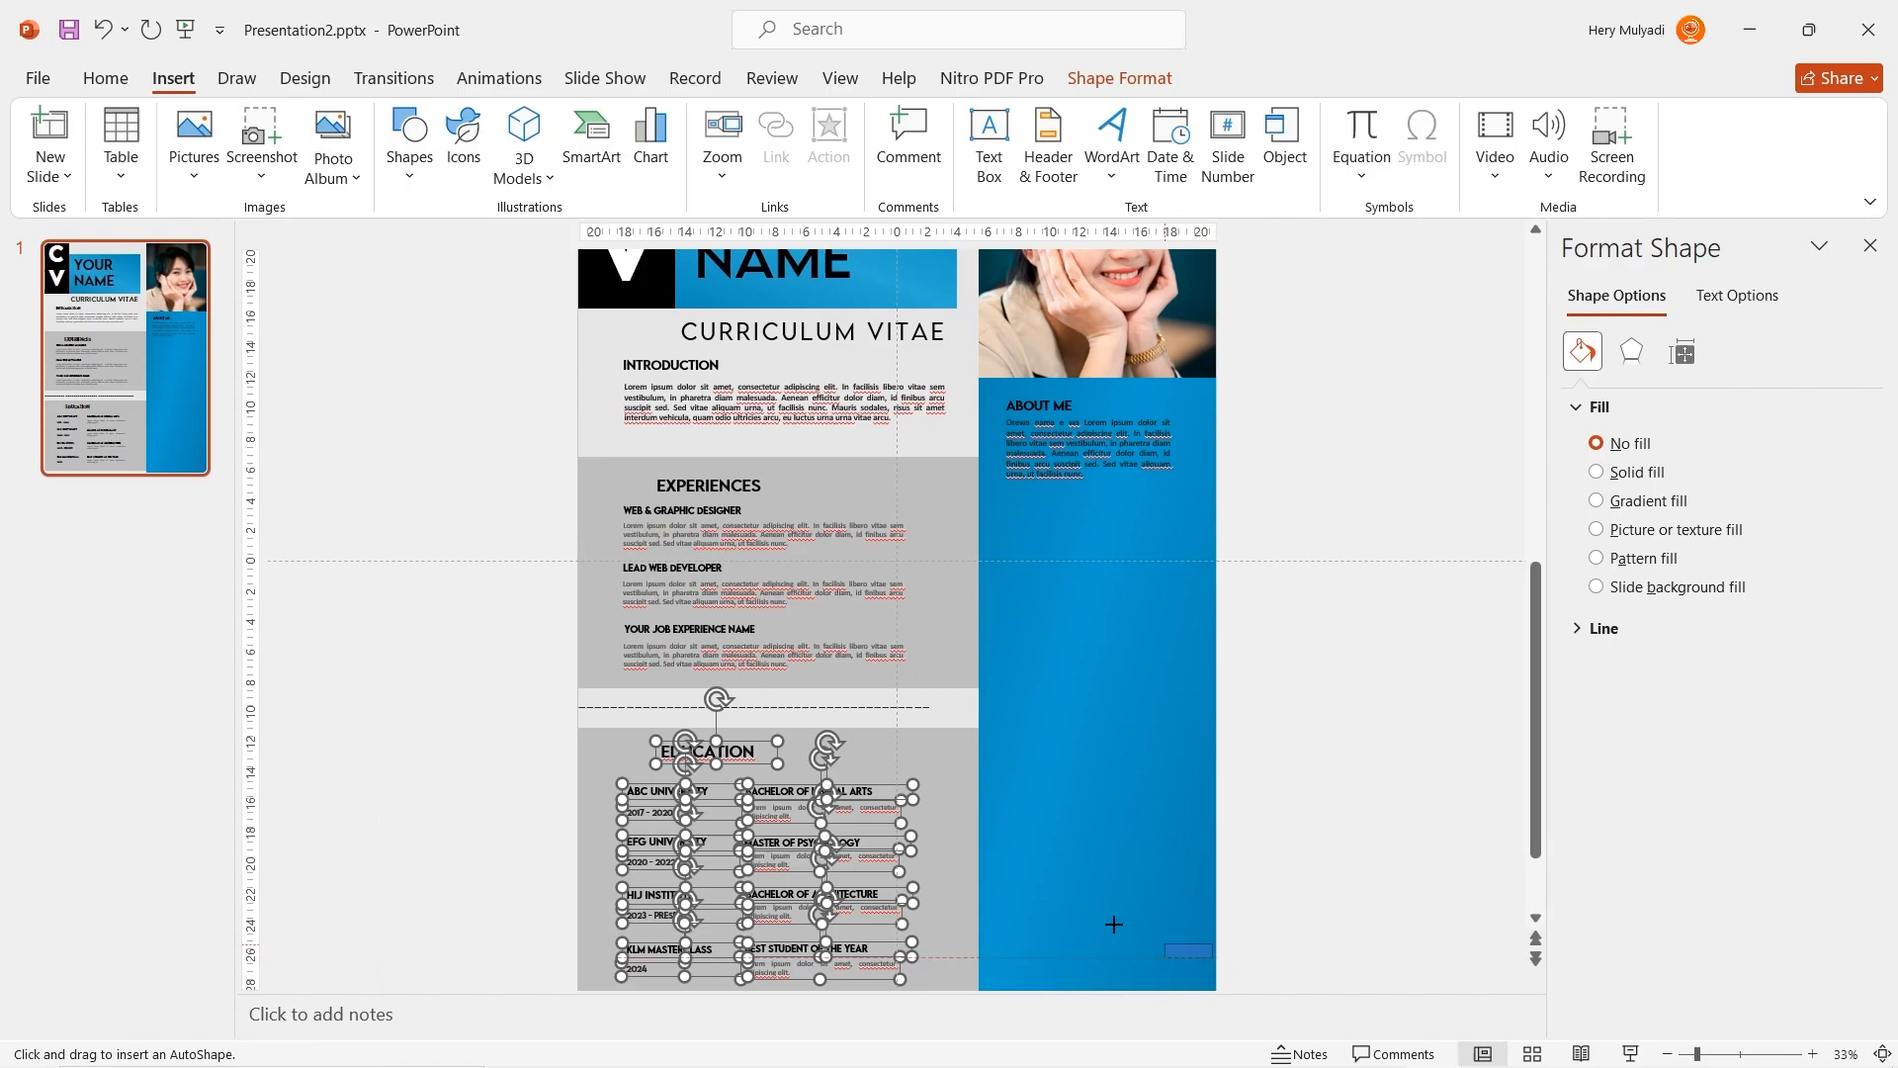
{"action": "left_click", "coordinate": [649, 114]}
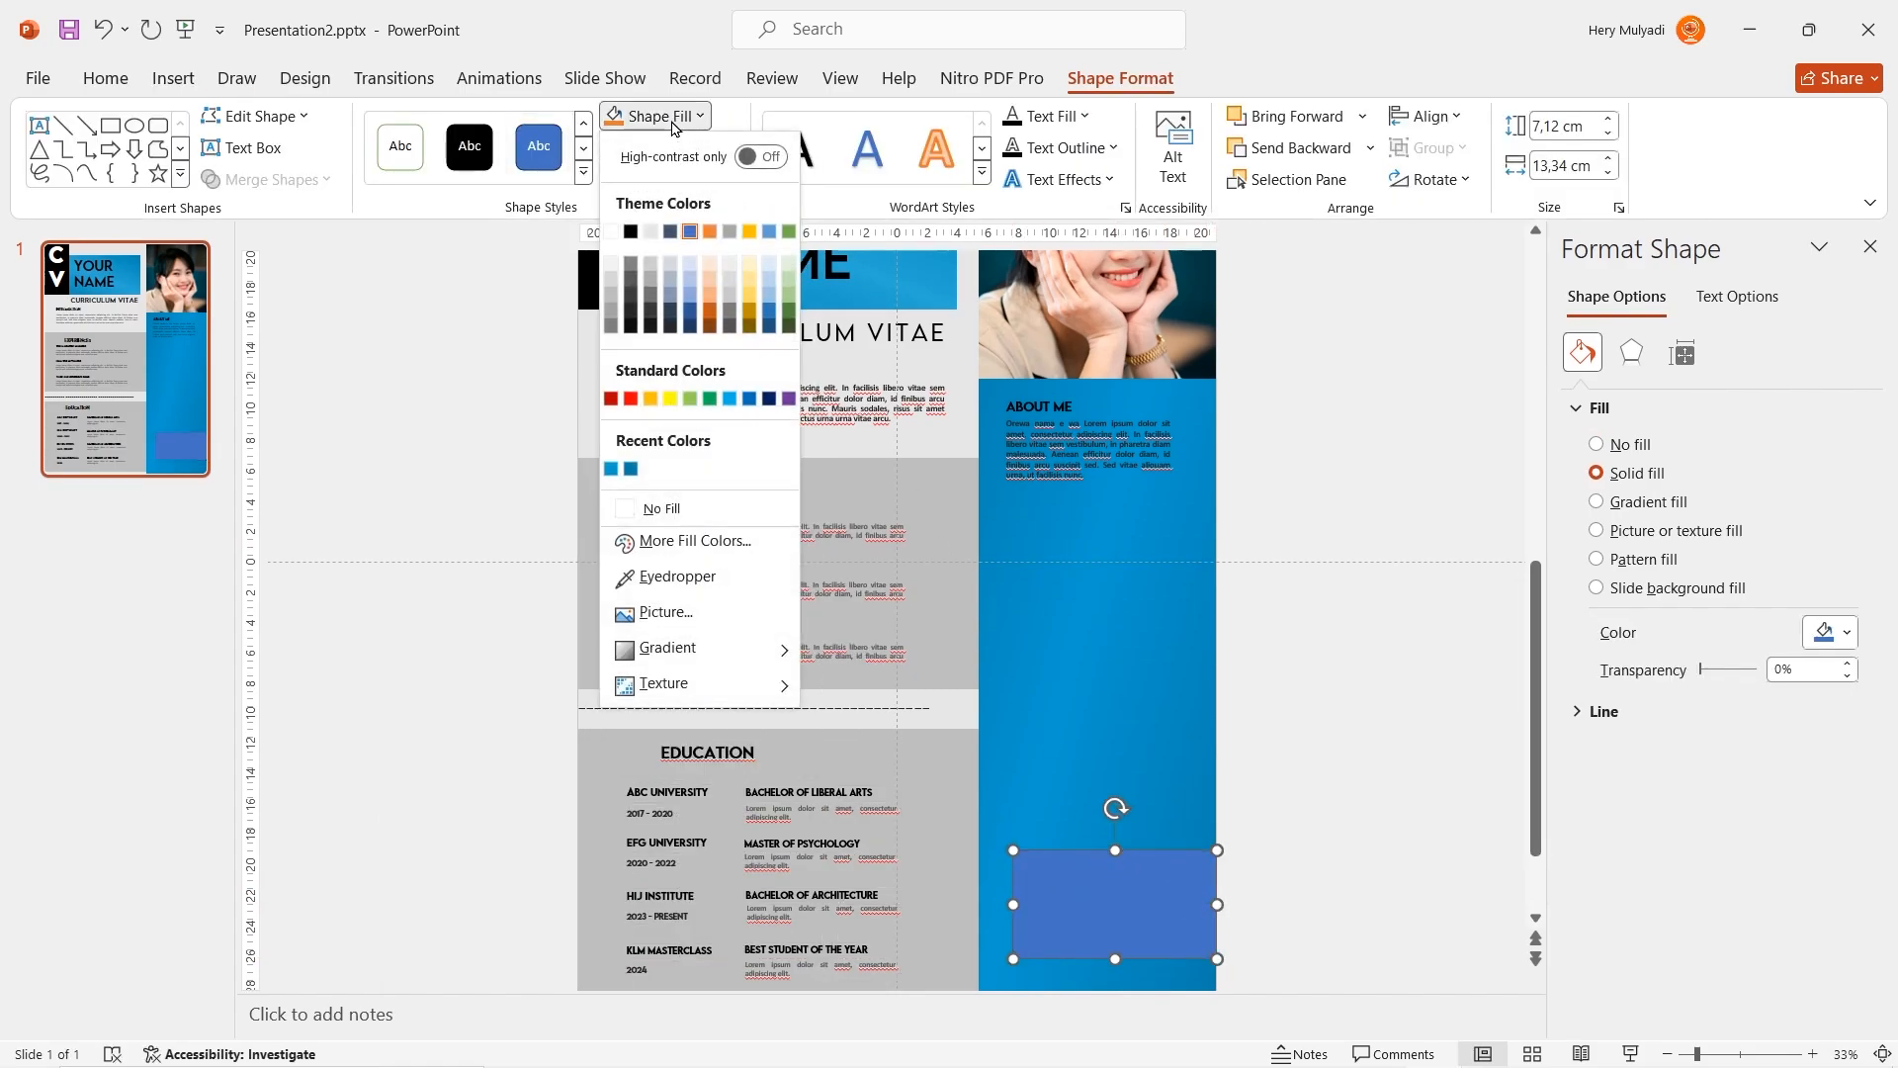
{"action": "left_click", "coordinate": [628, 232]}
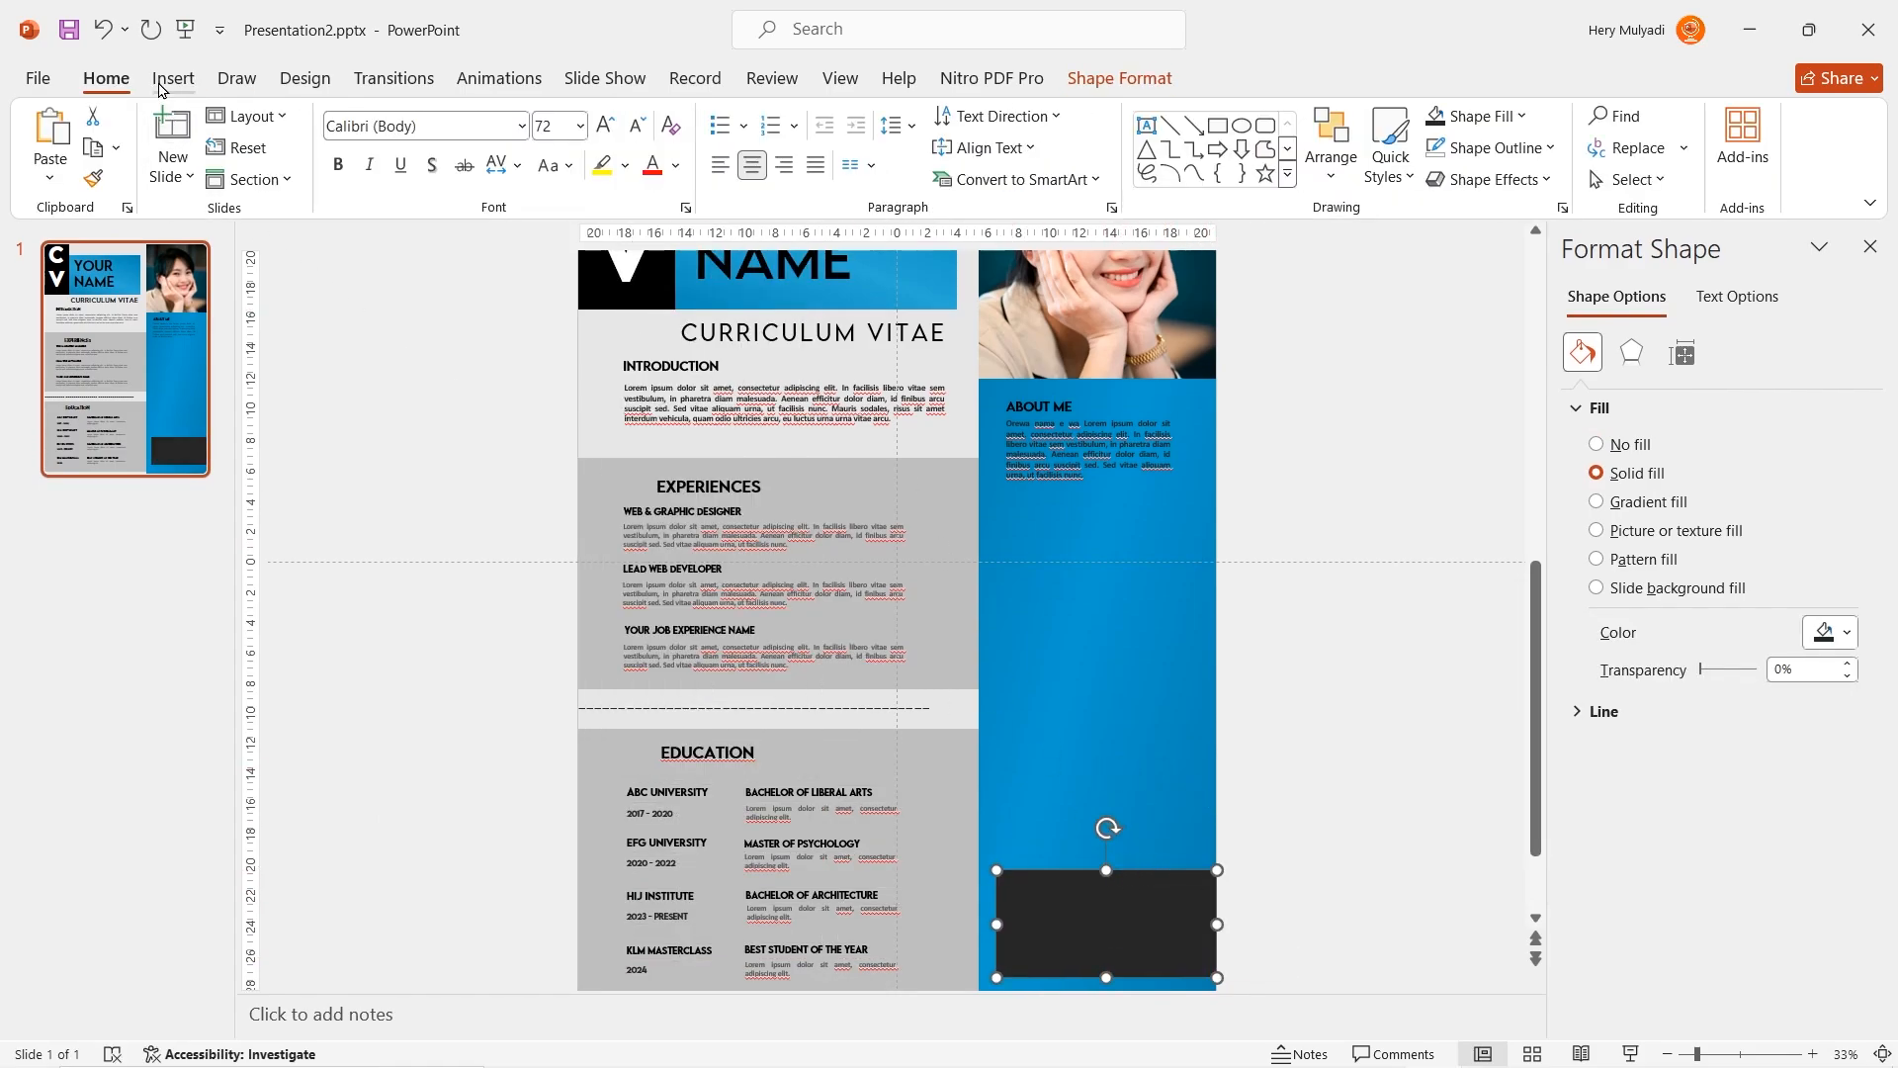
{"action": "left_click", "coordinate": [172, 77]}
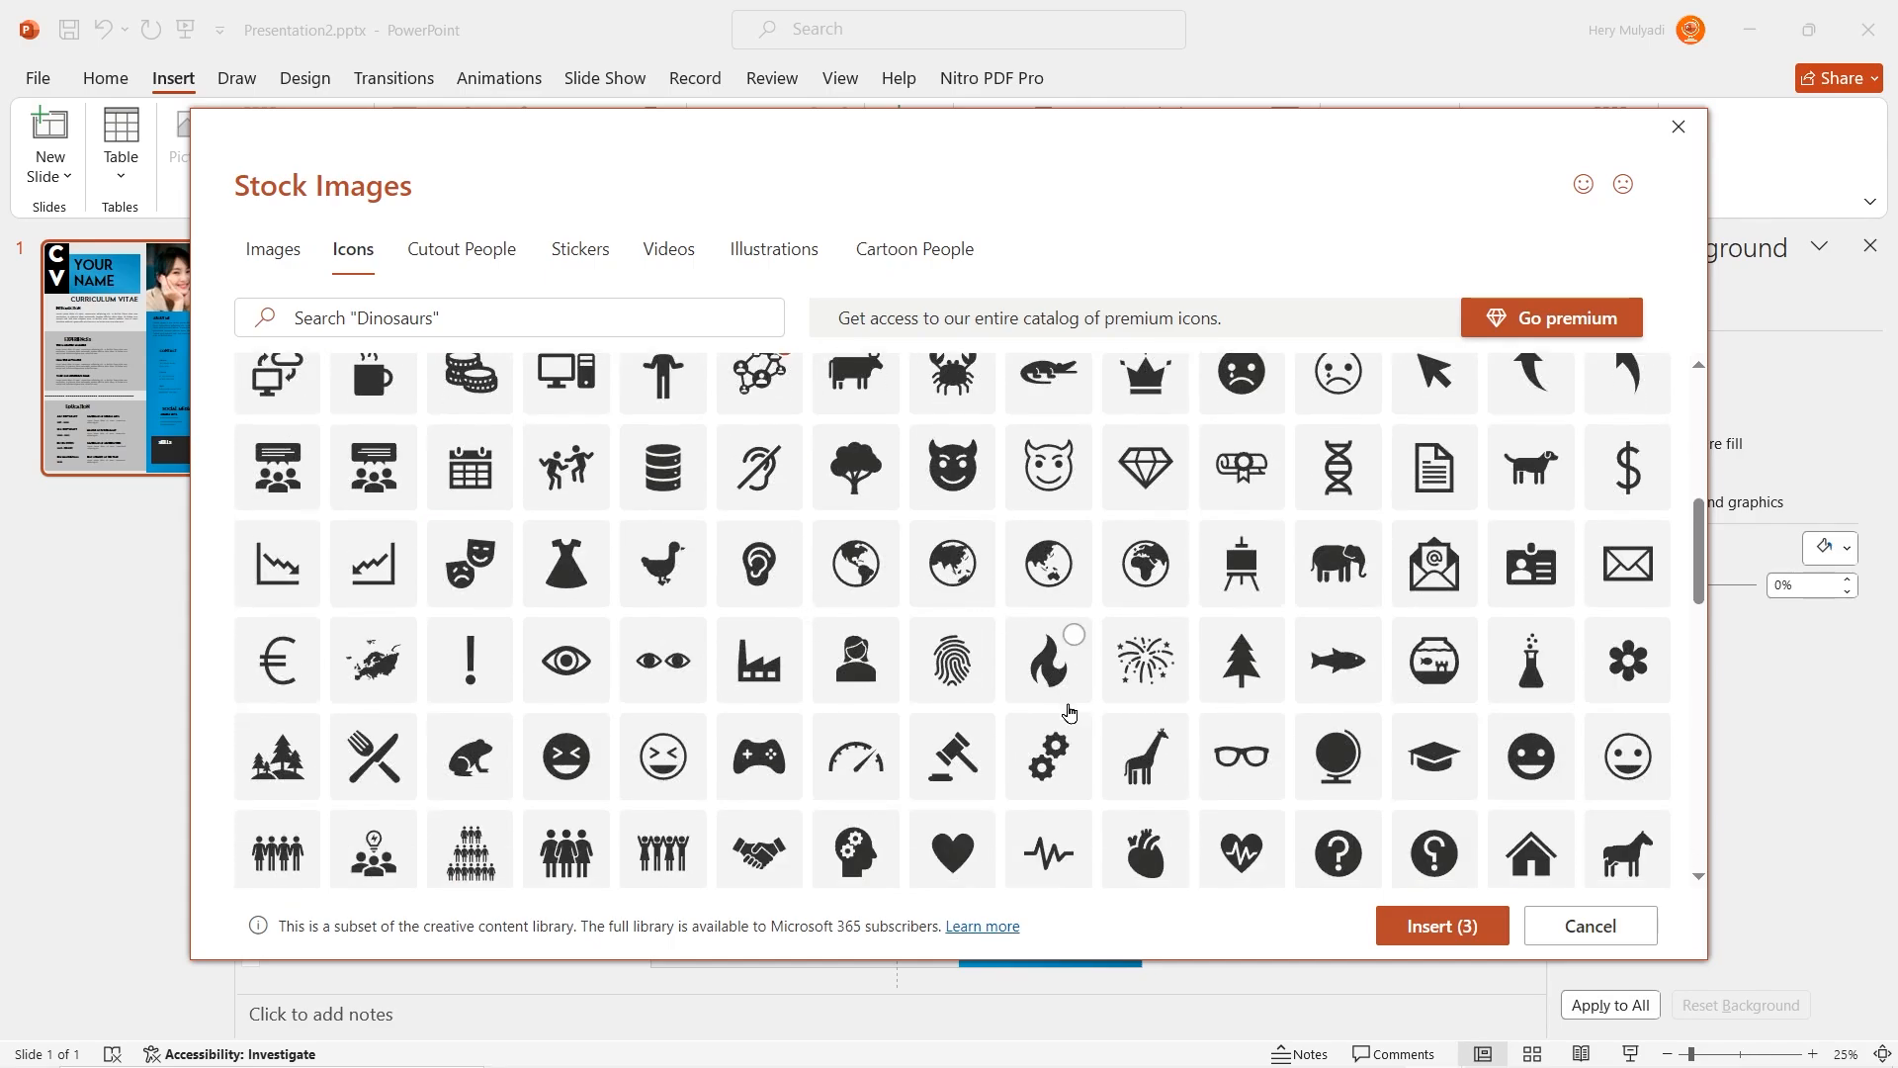
Insert stock icons and place them beside the Experiences, Education, Contact, Social Media and Skills headings.
{"action": "scroll", "scroll_direction": "down", "scroll_amount": 3}
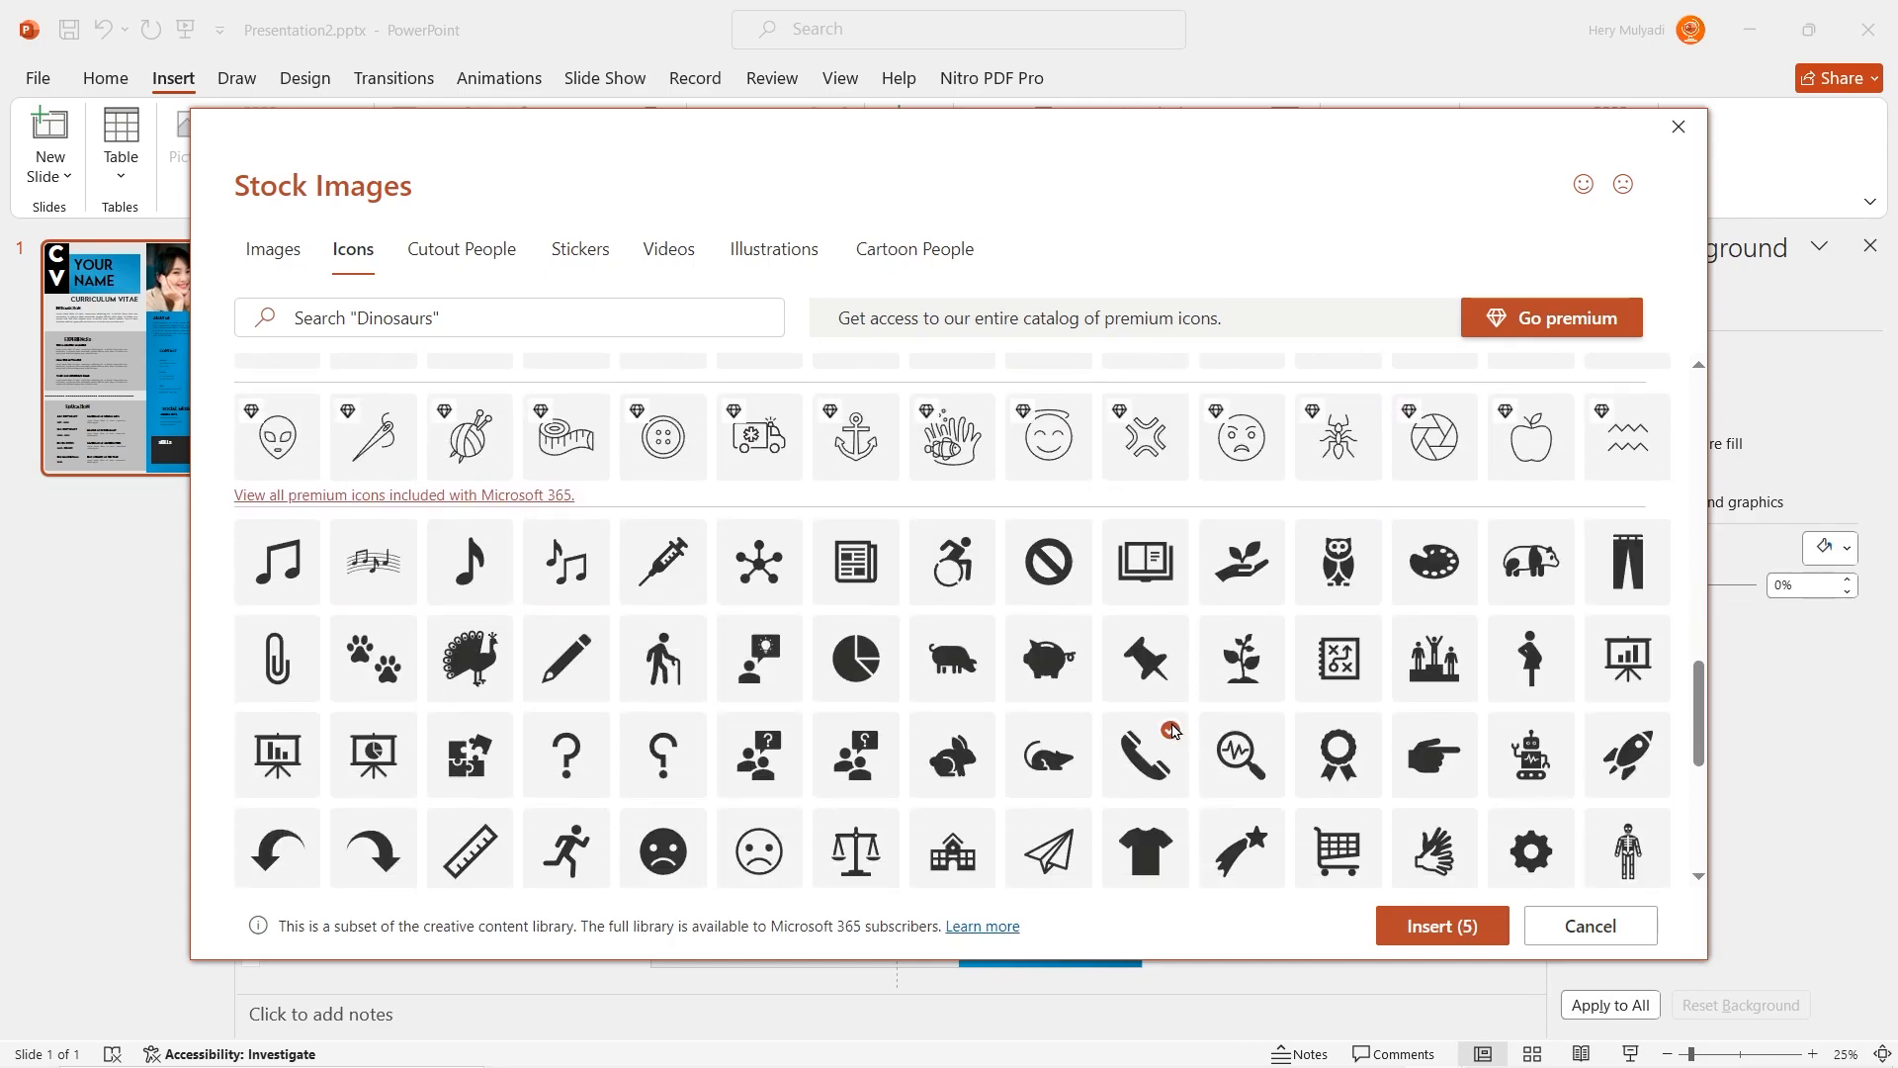
{"action": "left_click", "coordinate": [1440, 926]}
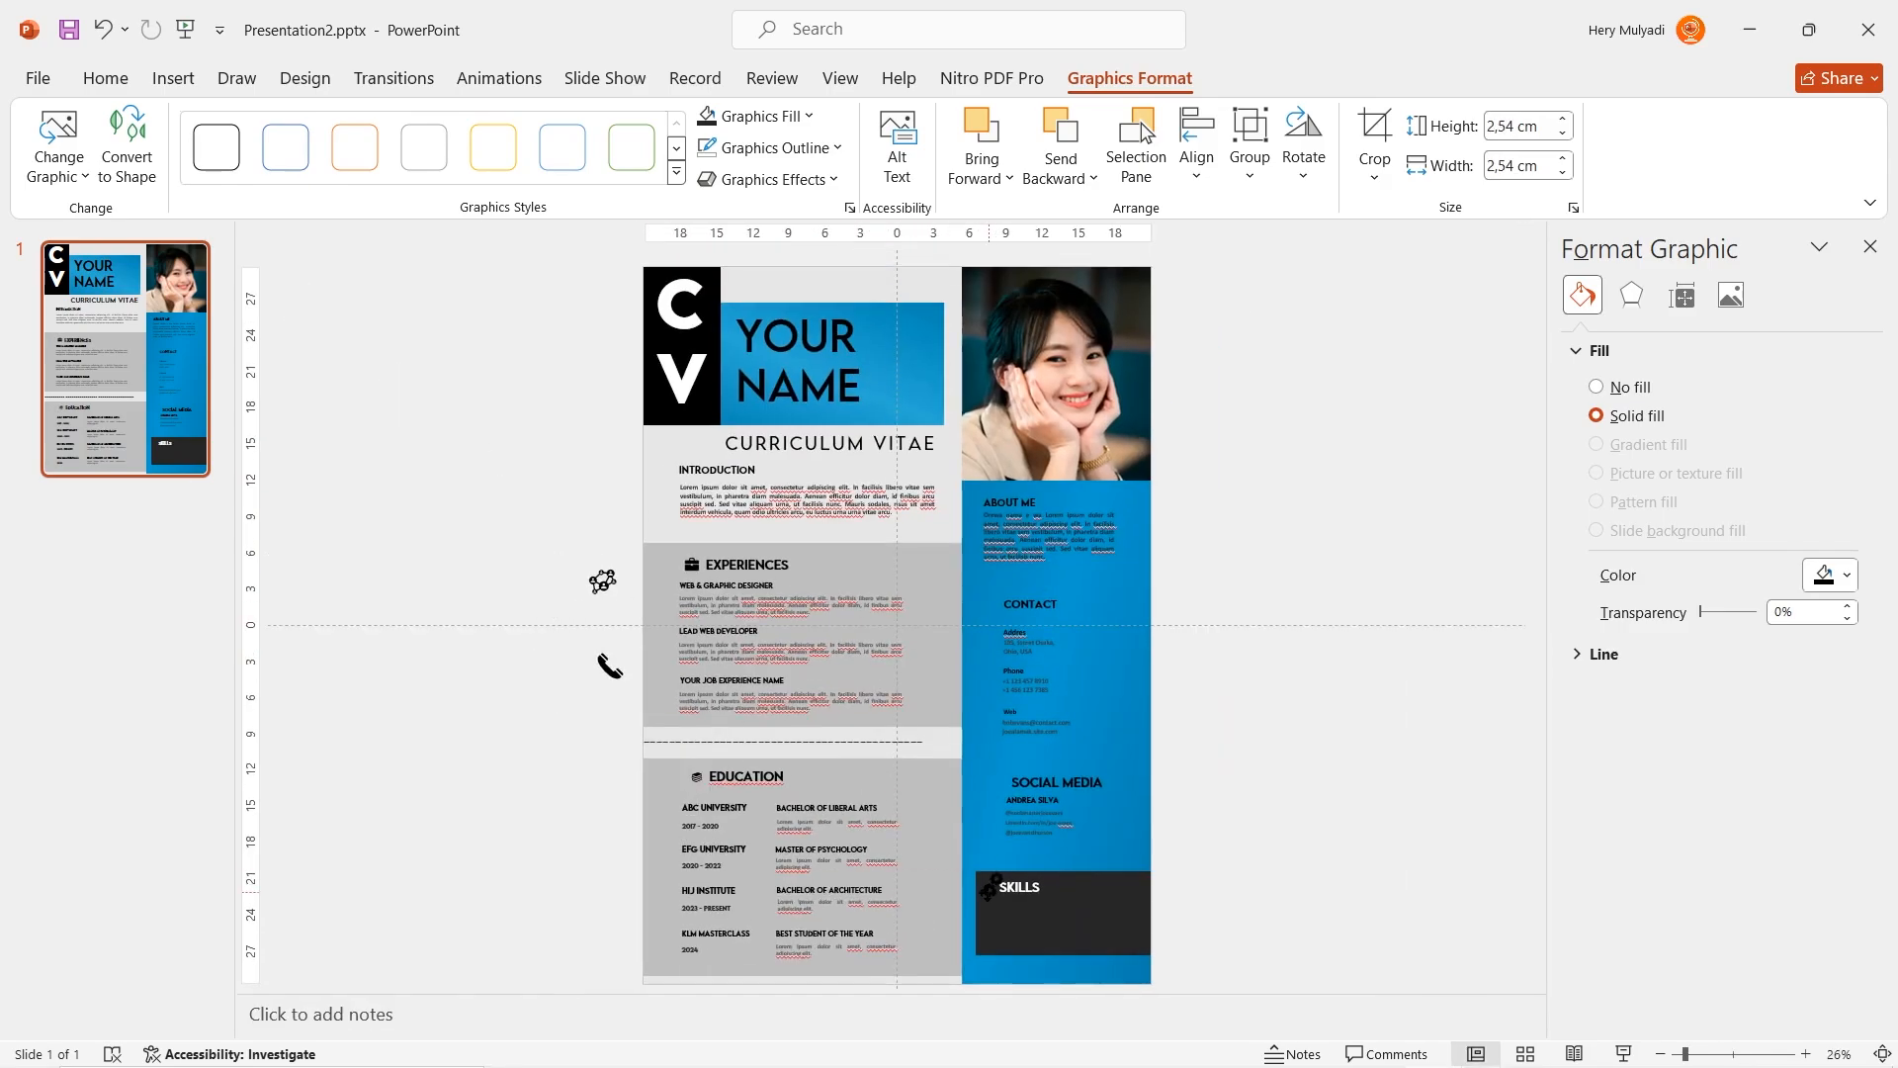
{"action": "left_click", "coordinate": [751, 117]}
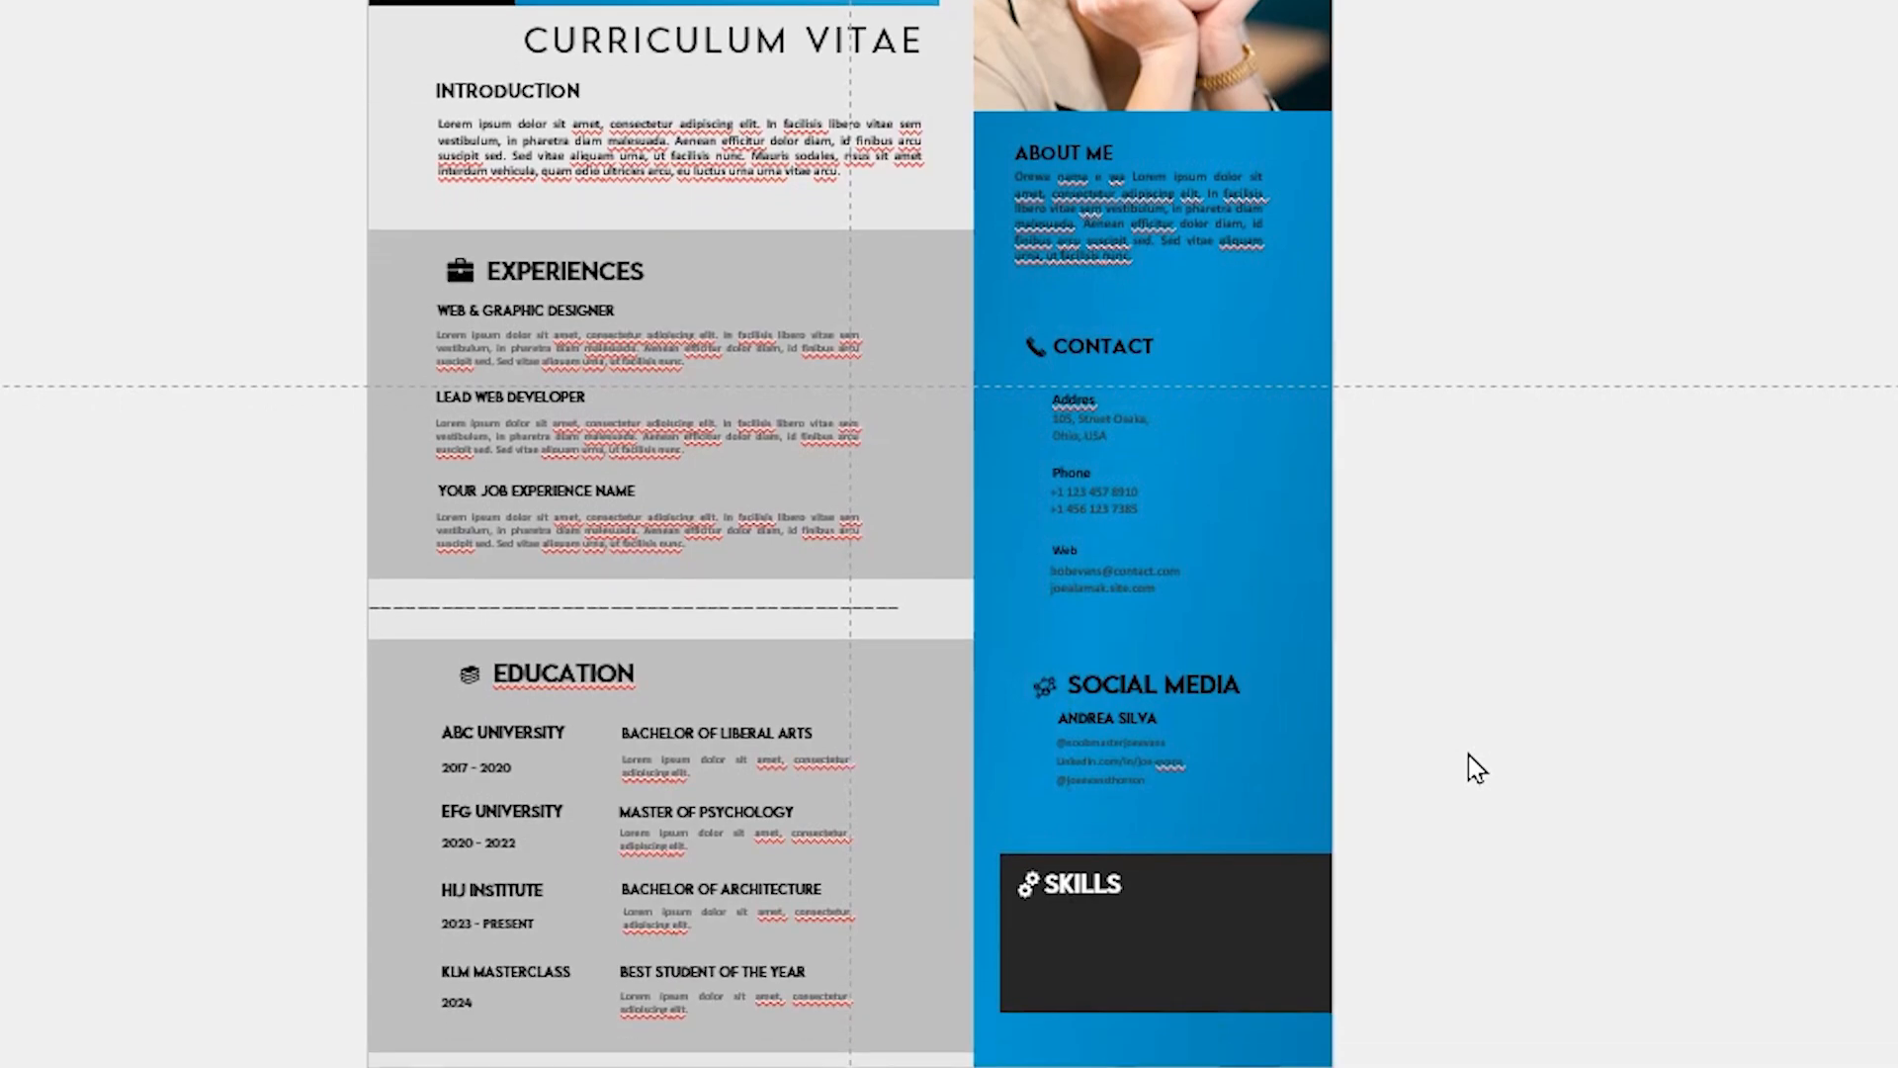
Insert mobile phone and puzzle icons and place them beside the contact entries.
{"action": "left_click", "coordinate": [472, 447]}
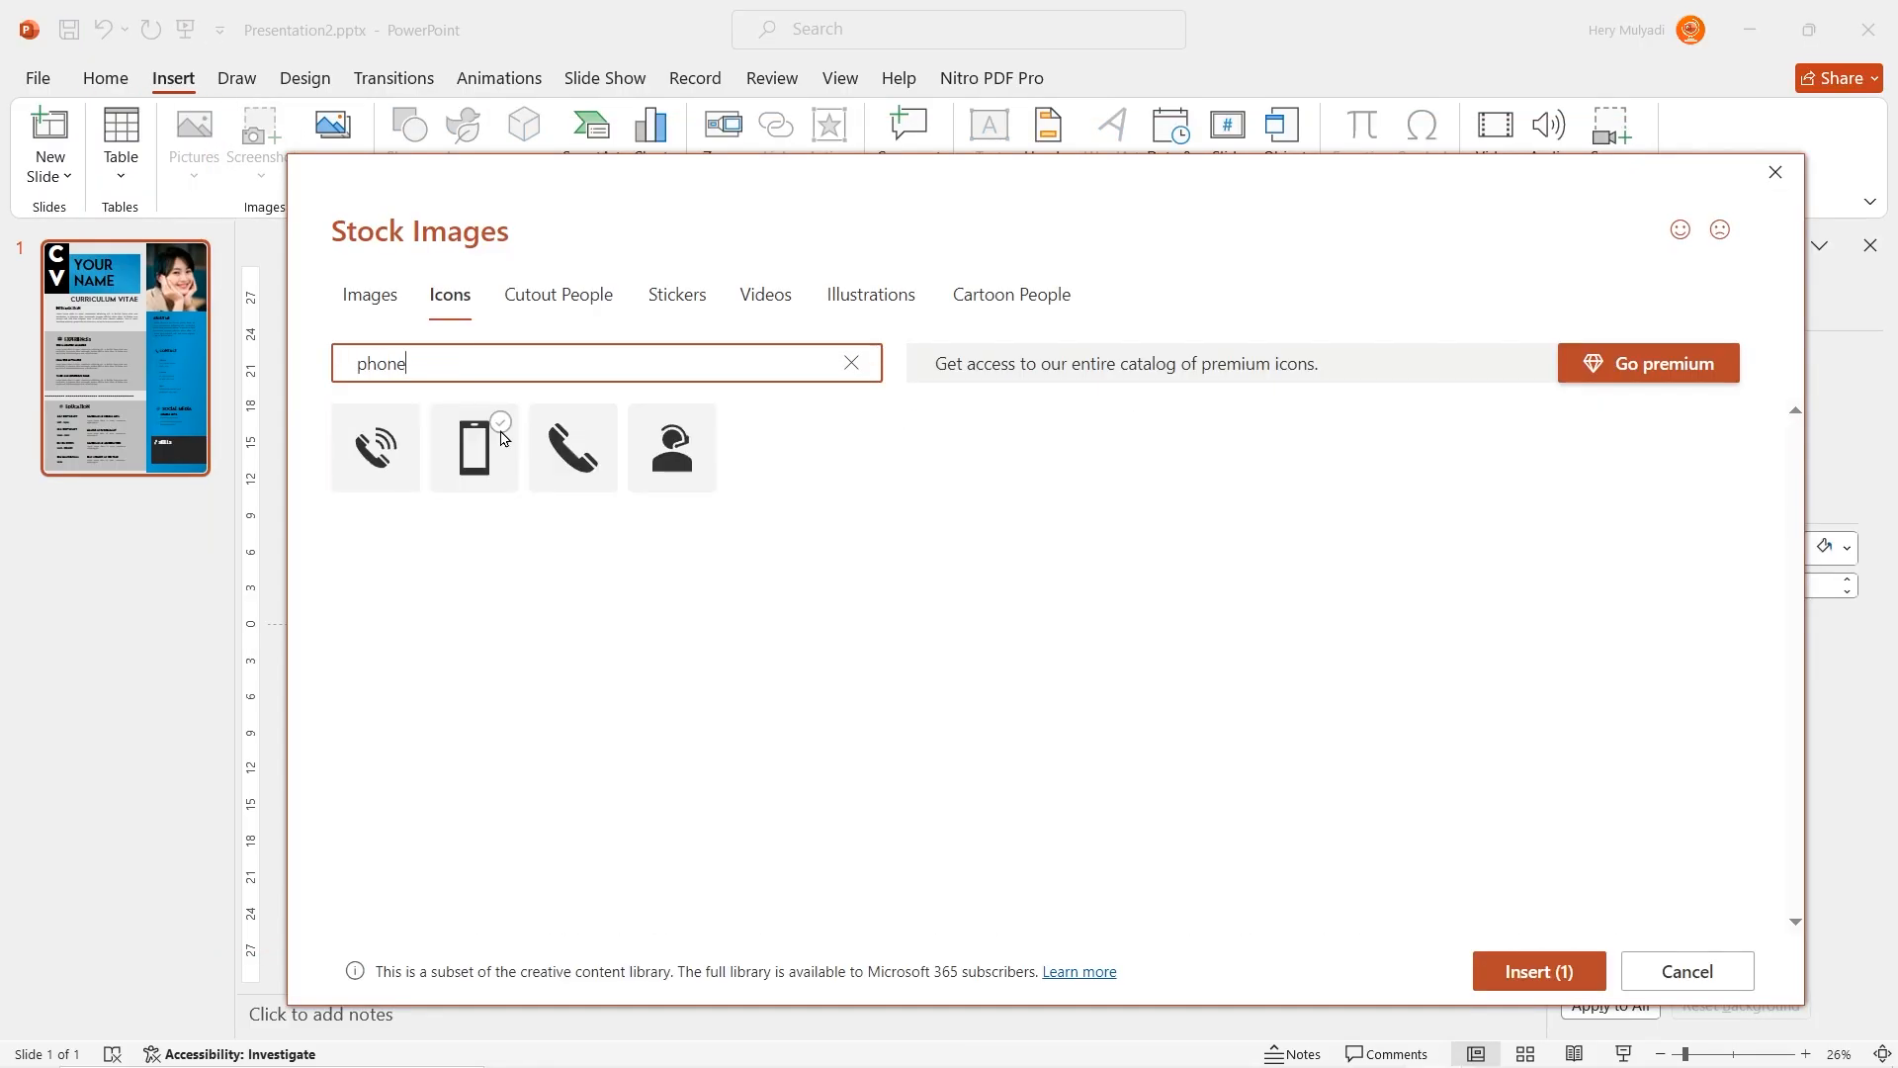
{"action": "type", "text": "puzzle"}
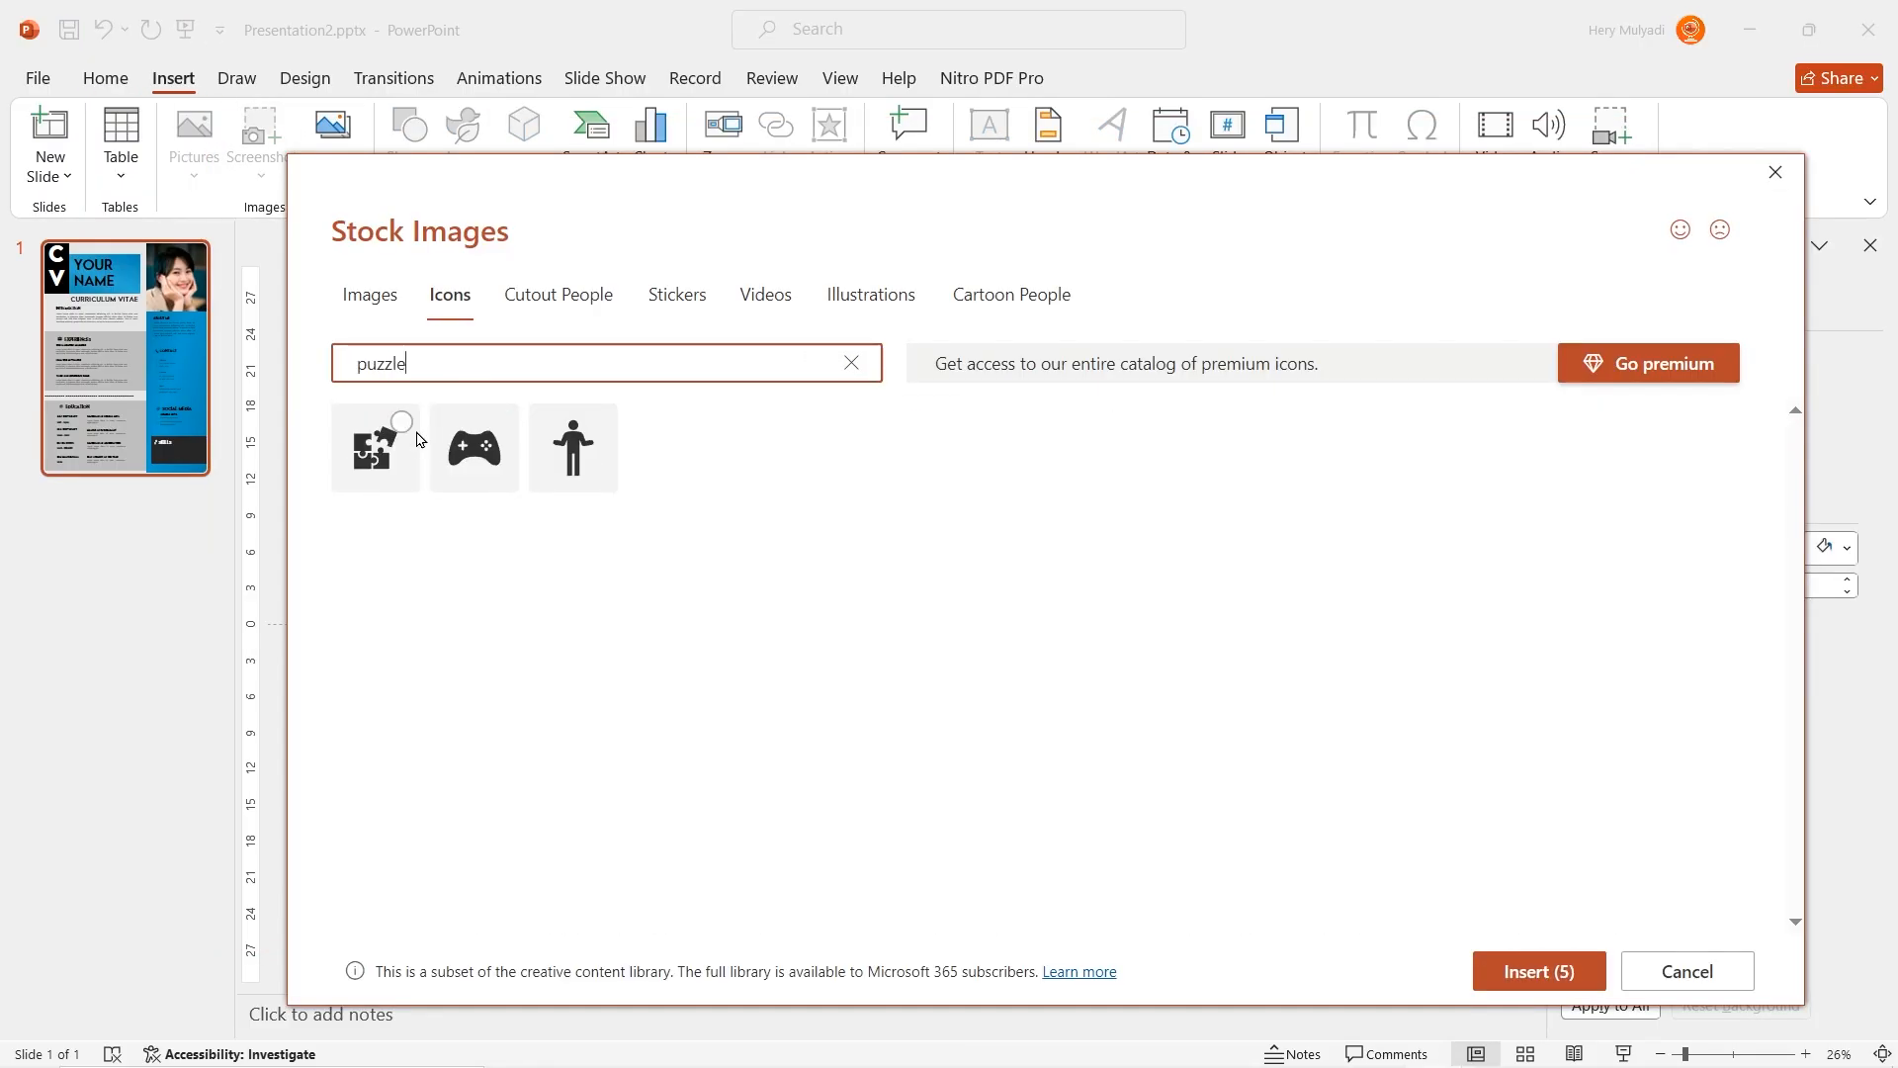
{"action": "left_click", "coordinate": [1538, 969]}
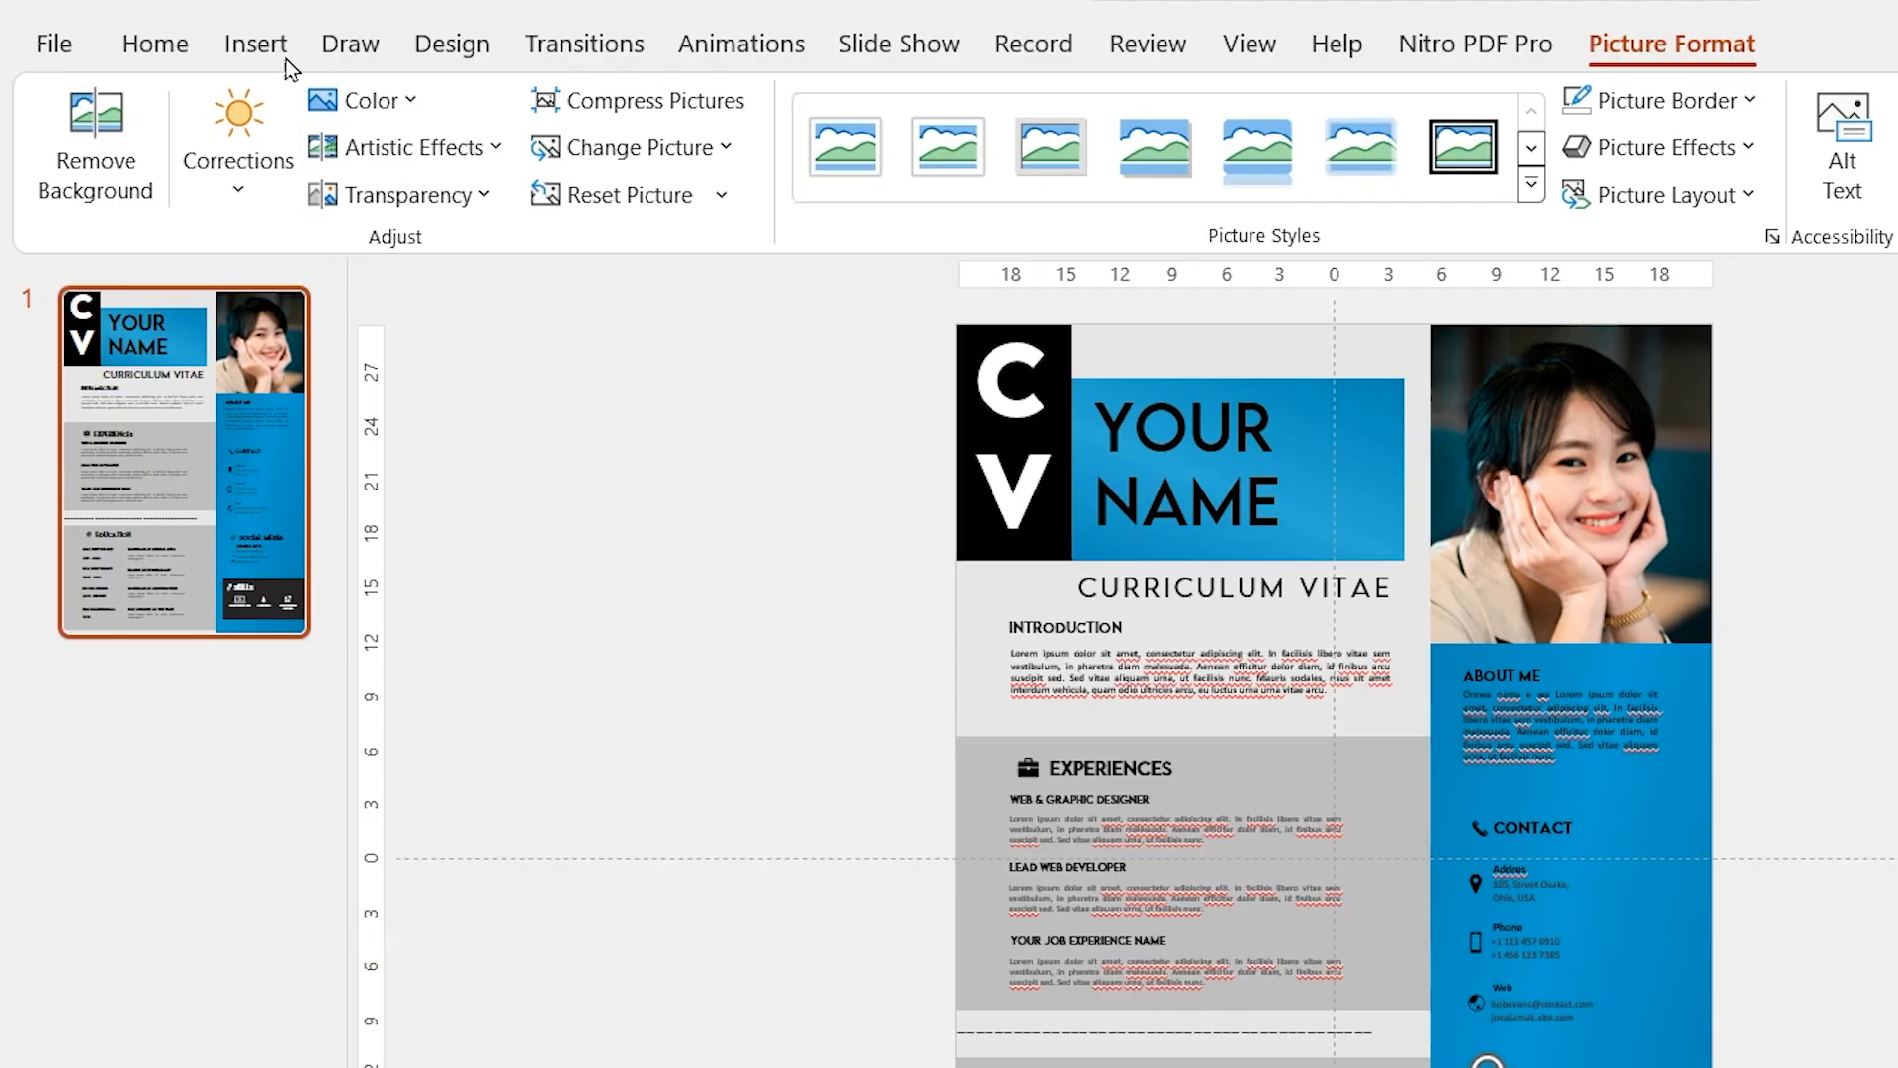
{"action": "left_click", "coordinate": [255, 43]}
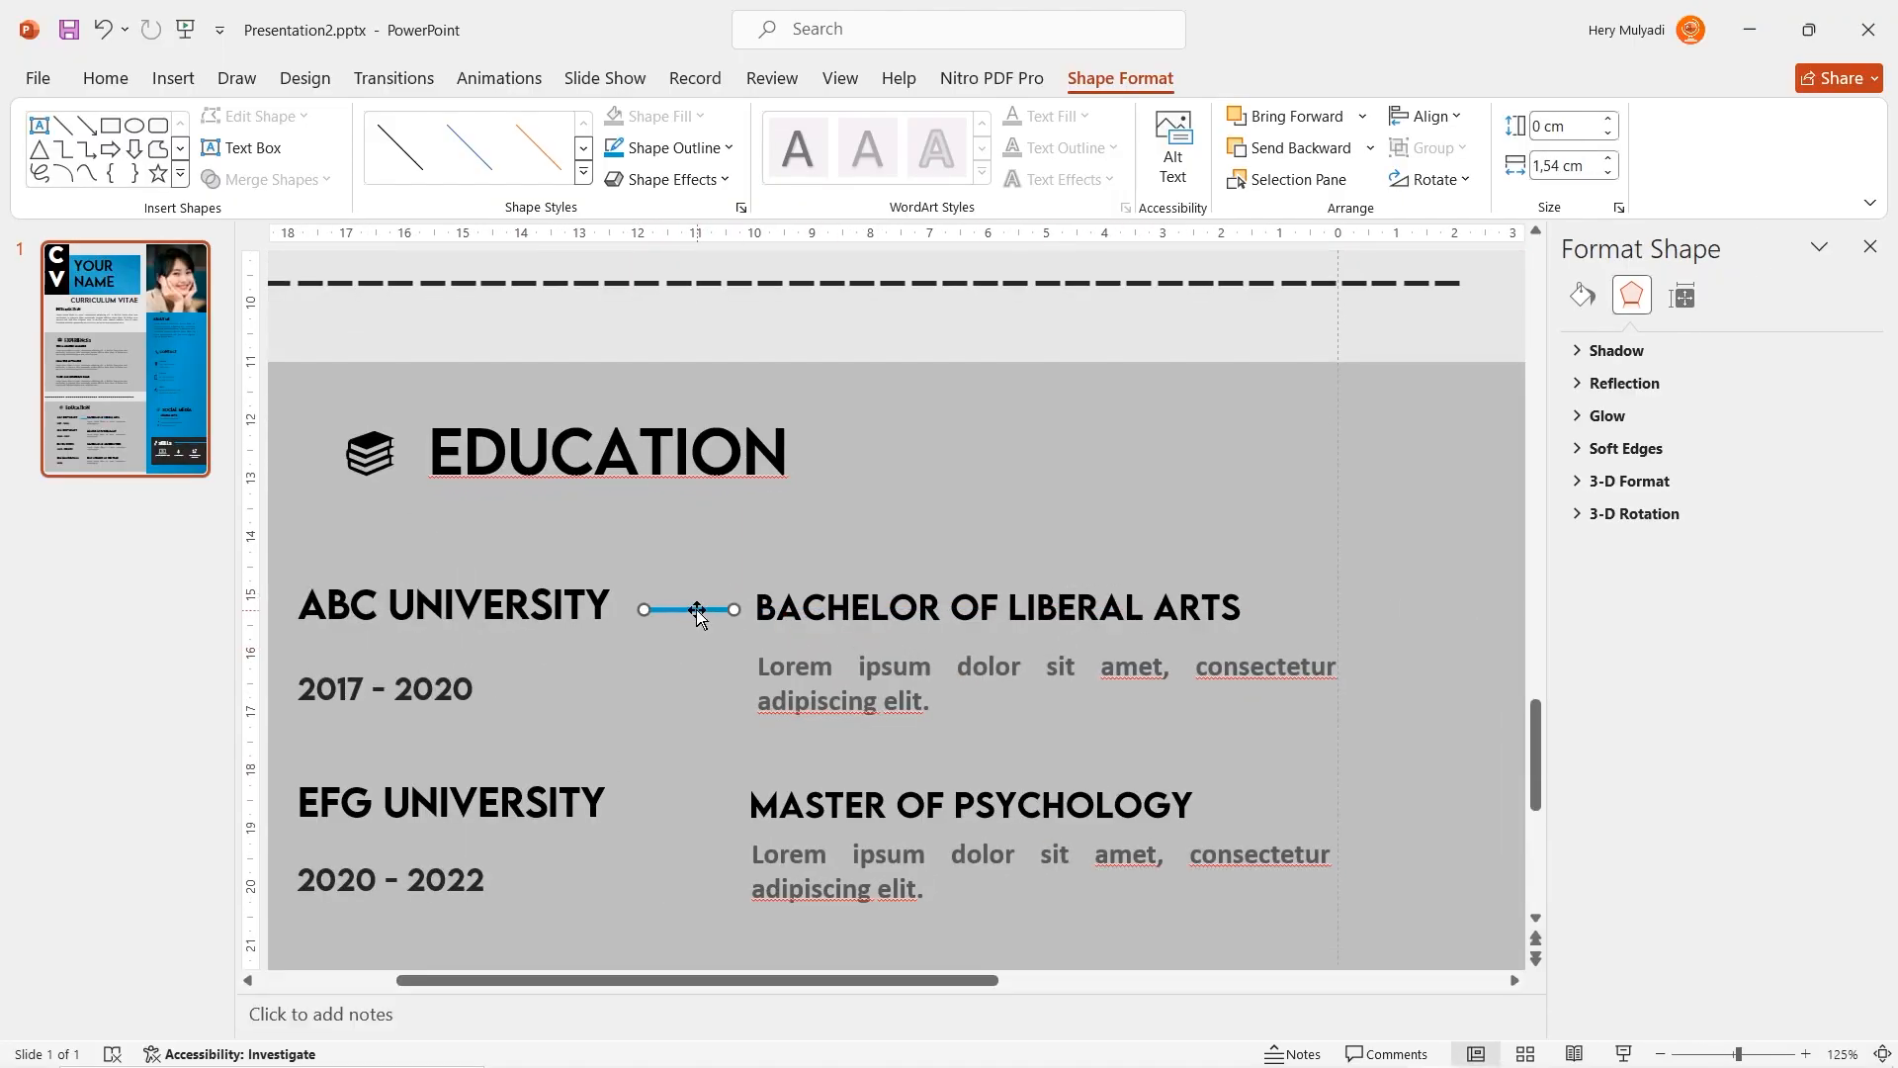
Copy the small blue accent bar next to each experience entry.
{"action": "scroll", "scroll_direction": "down", "scroll_amount": 3}
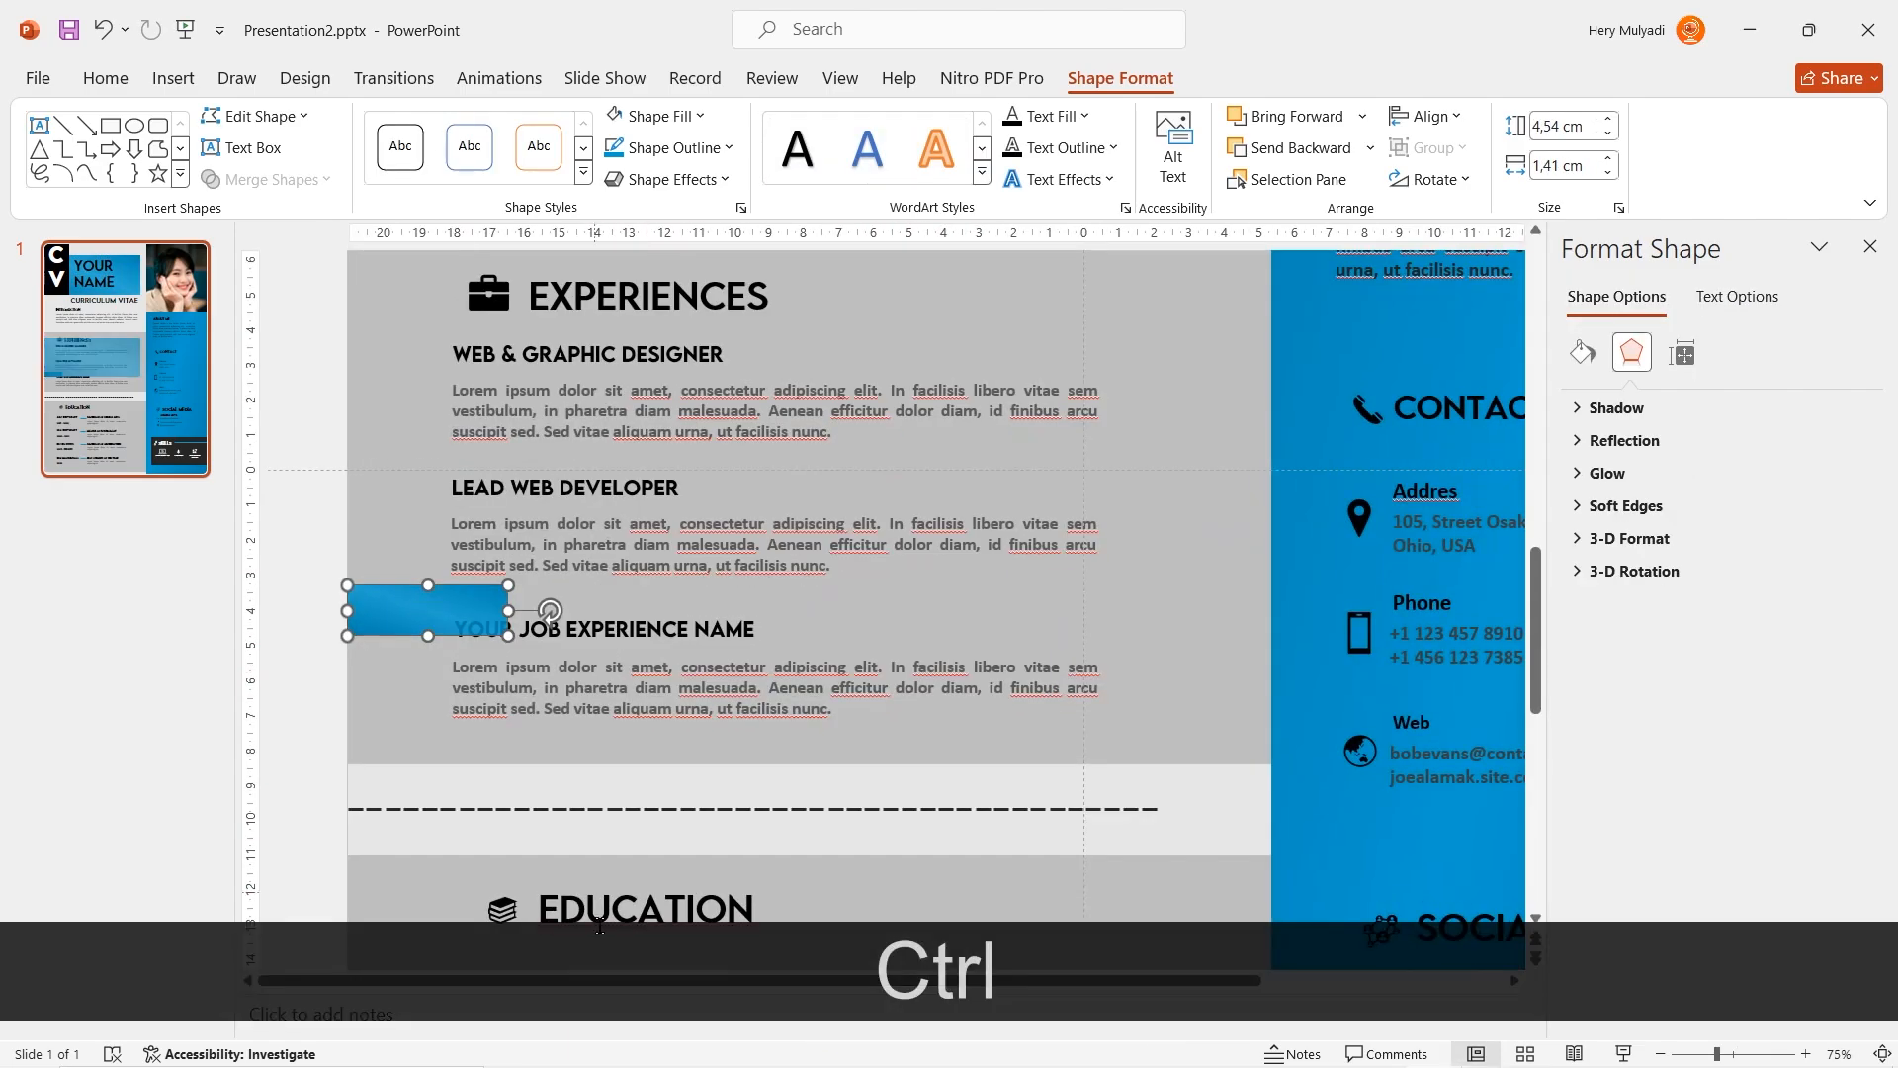
{"action": "left_click", "coordinate": [255, 115]}
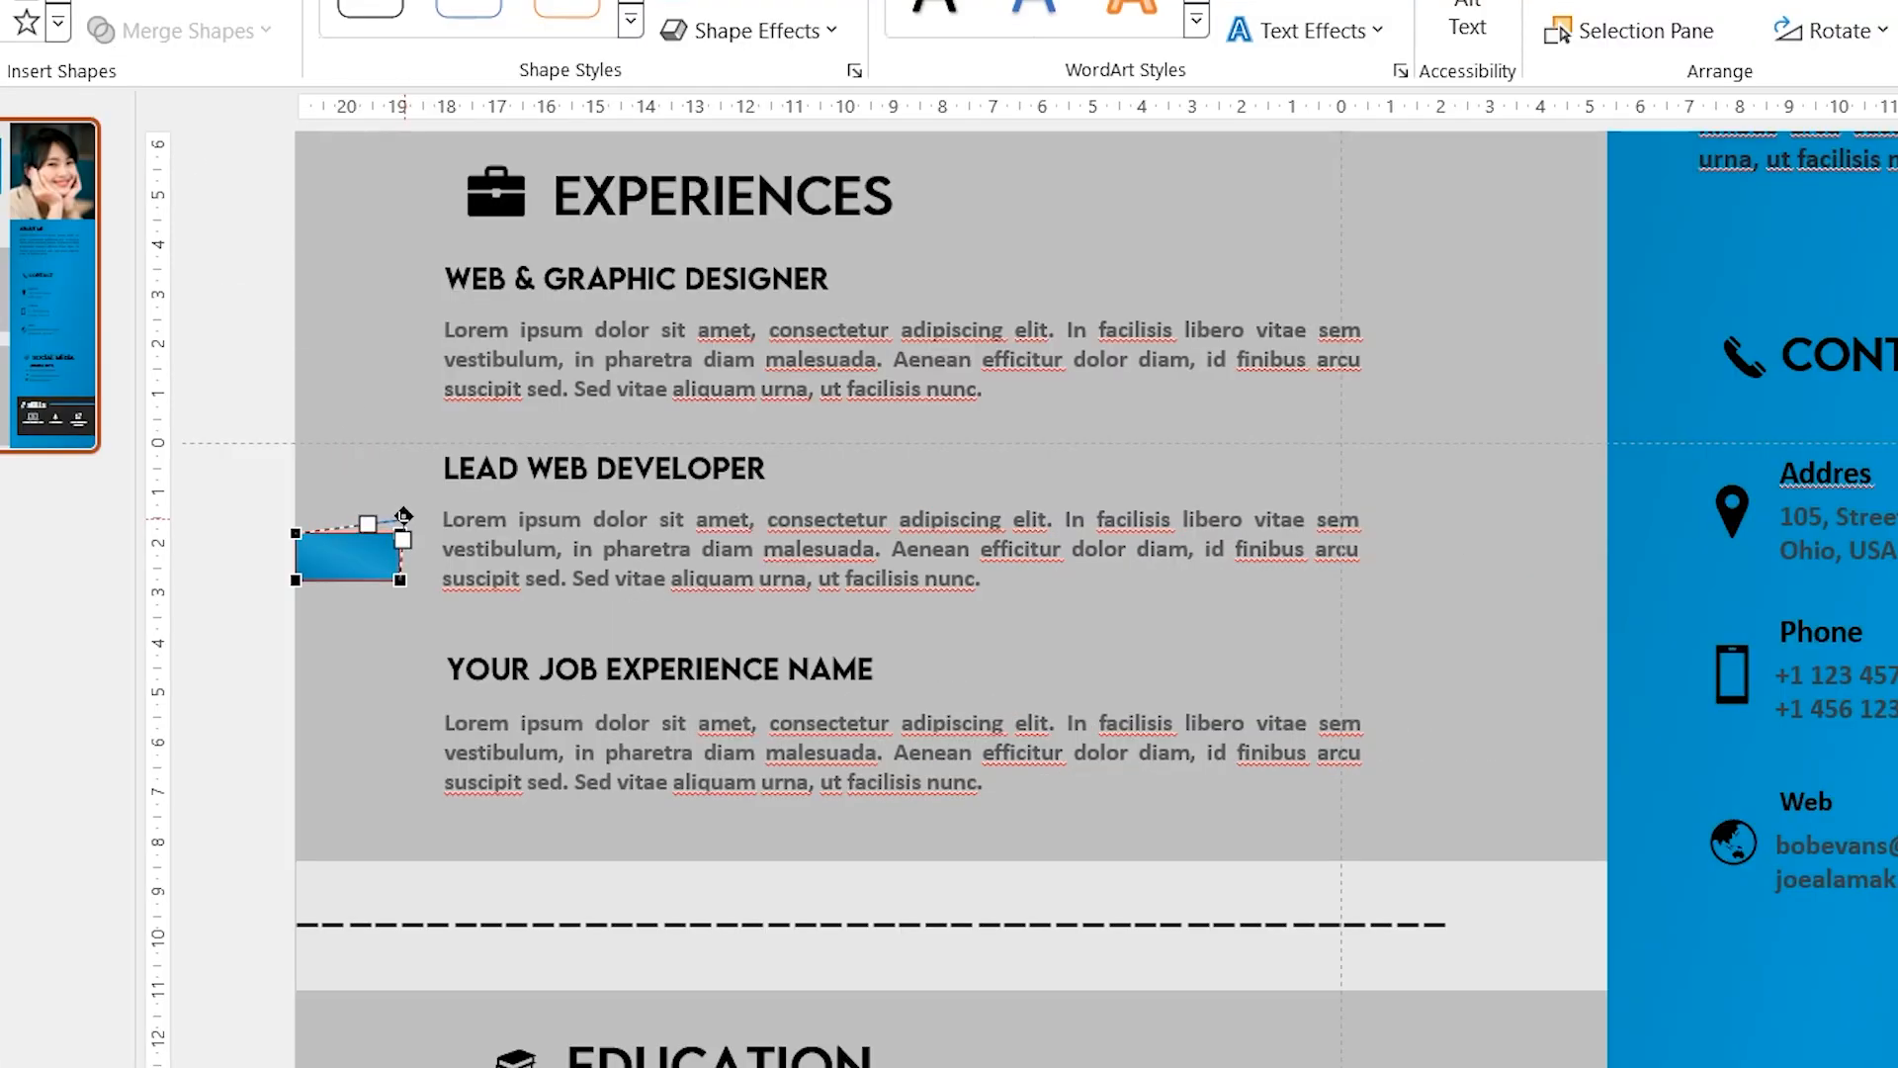
{"action": "left_click_drag", "start_coordinate": [399, 514], "coordinate": [375, 508]}
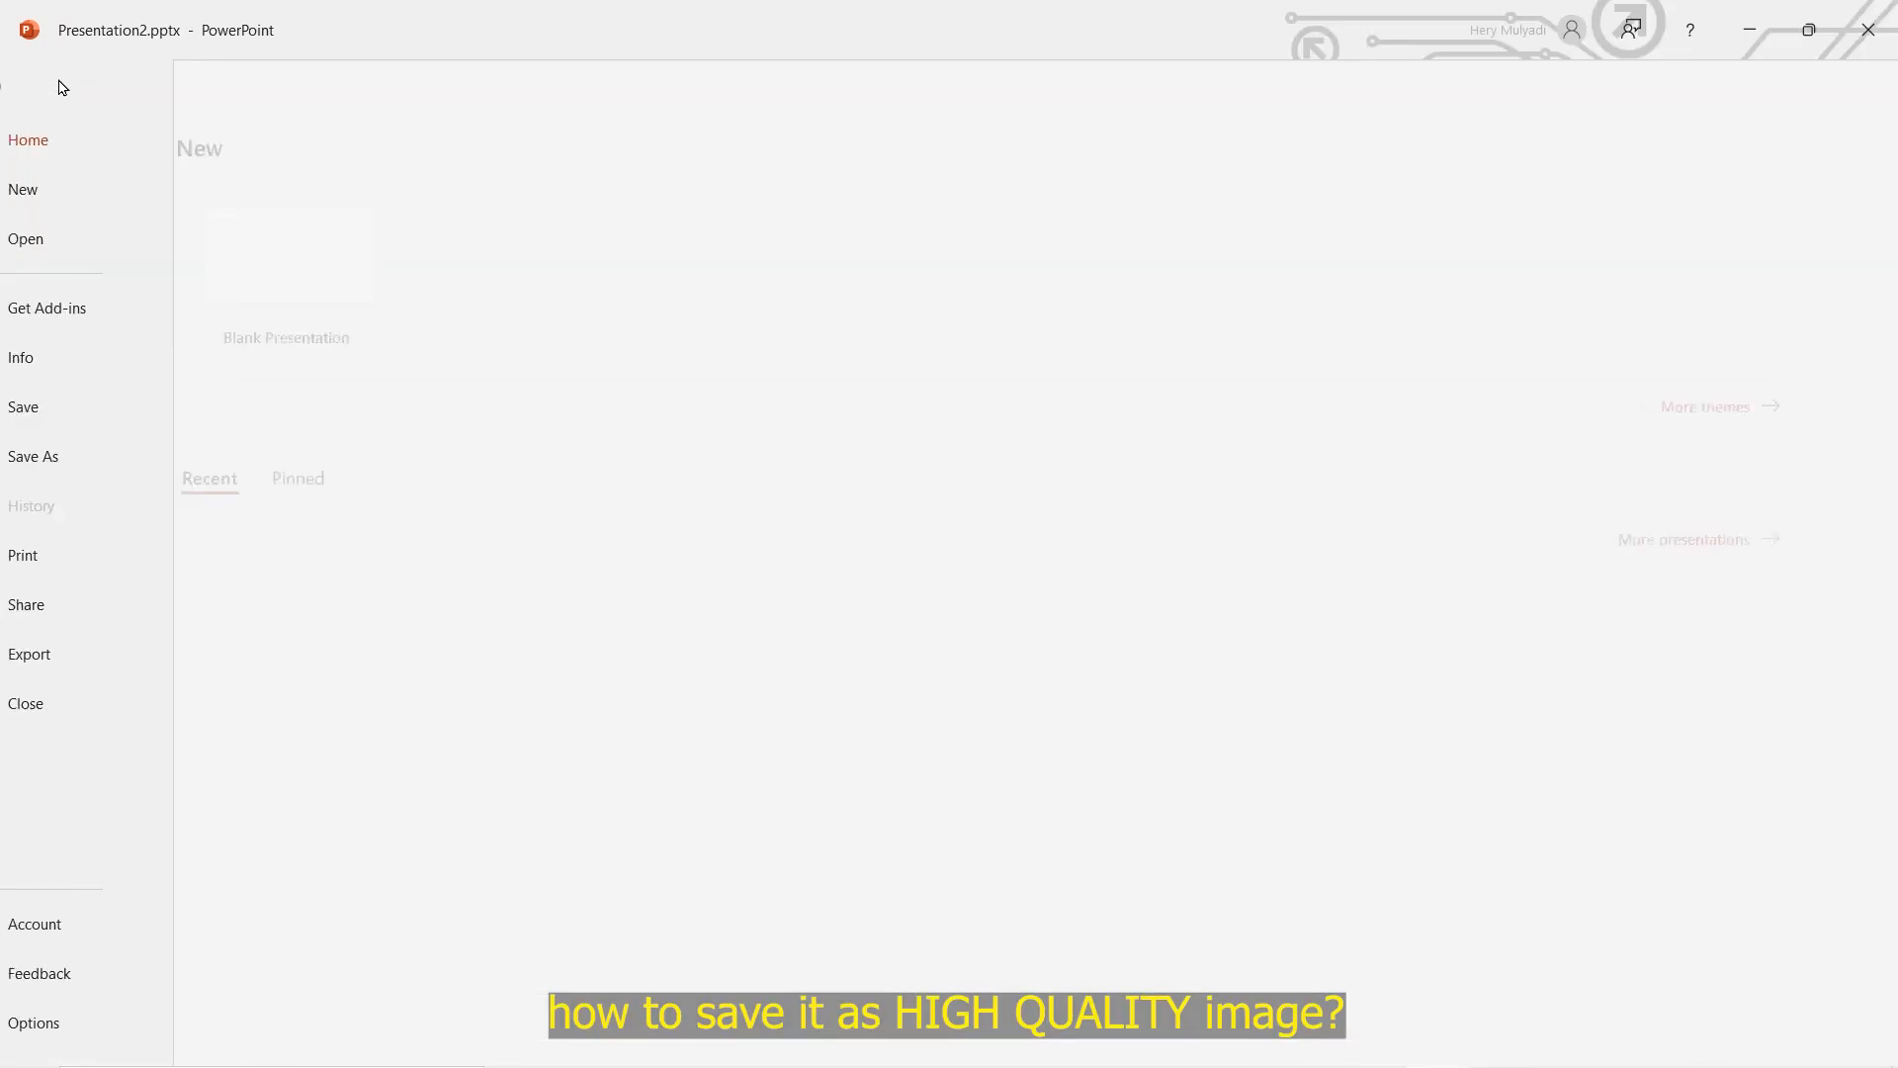
In Save As advanced options, turn off image compression at High fidelity resolution.
{"action": "left_click", "coordinate": [33, 457]}
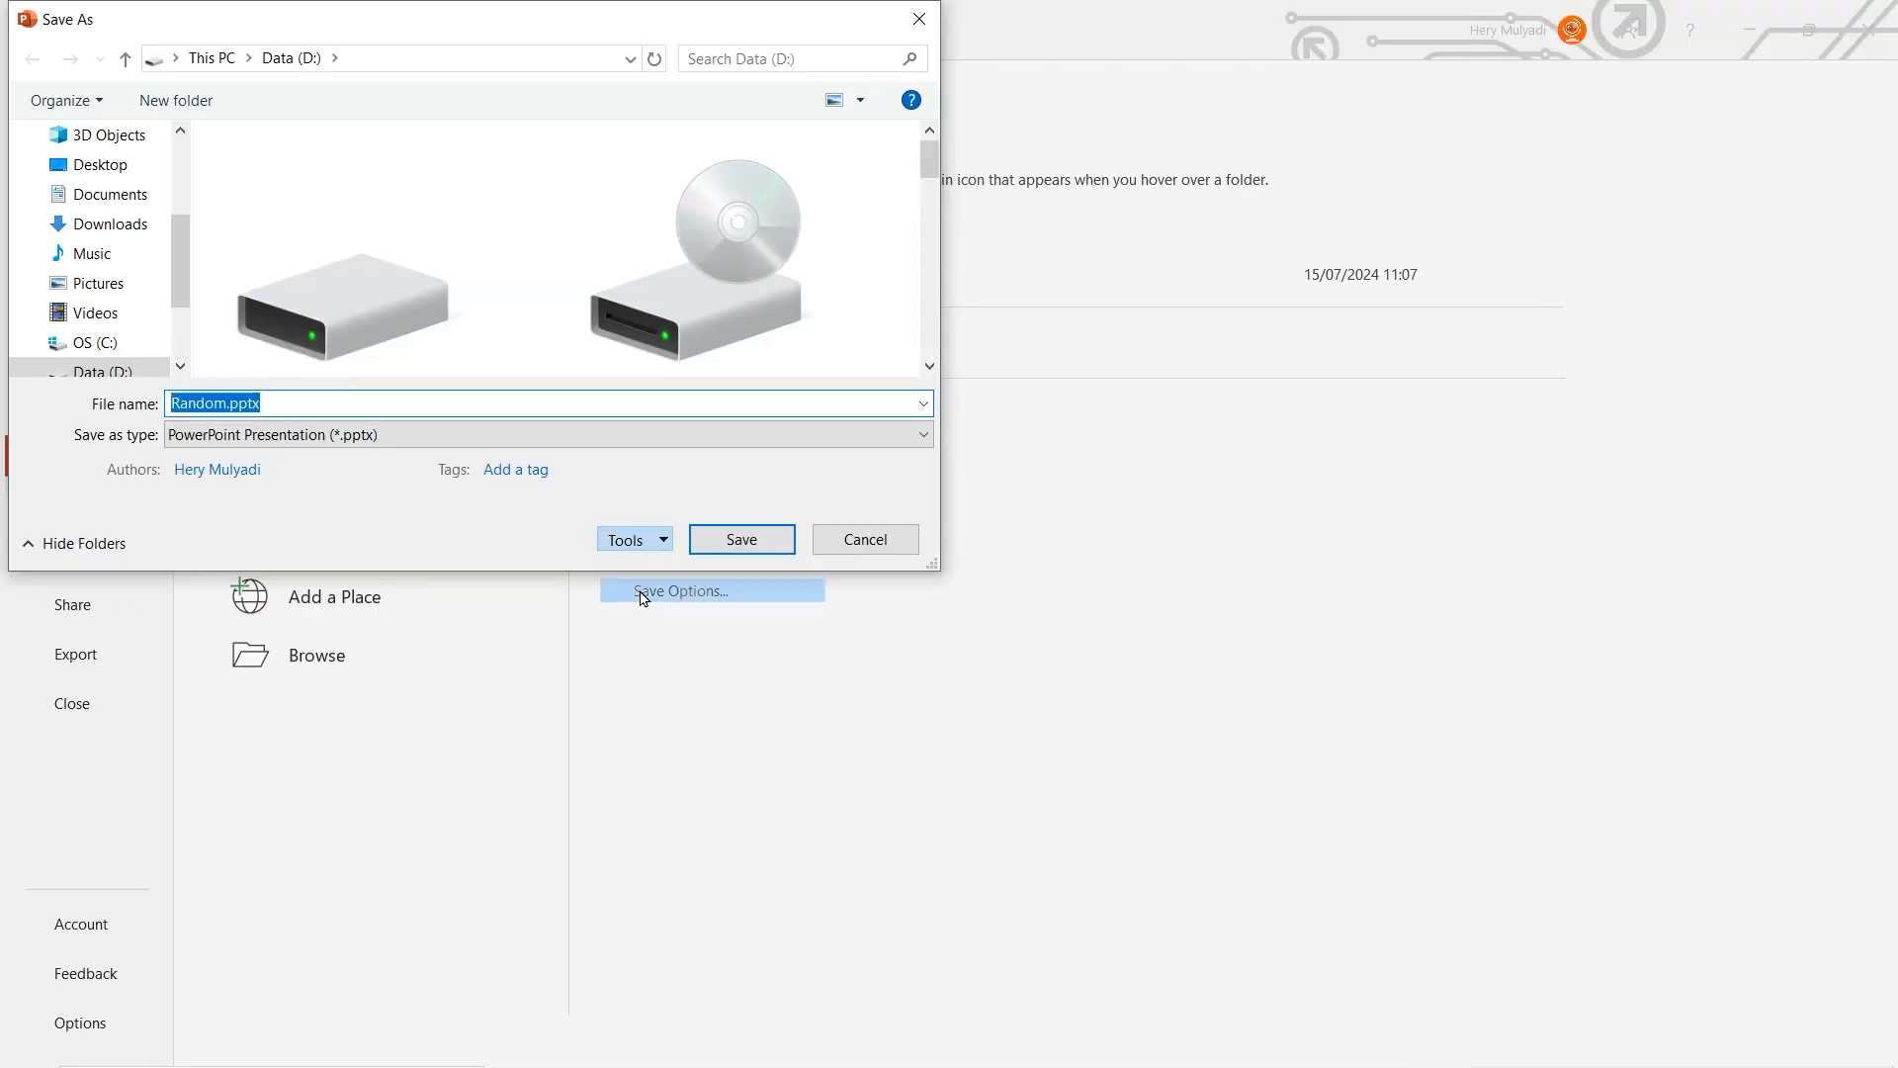
{"action": "left_click", "coordinate": [682, 591]}
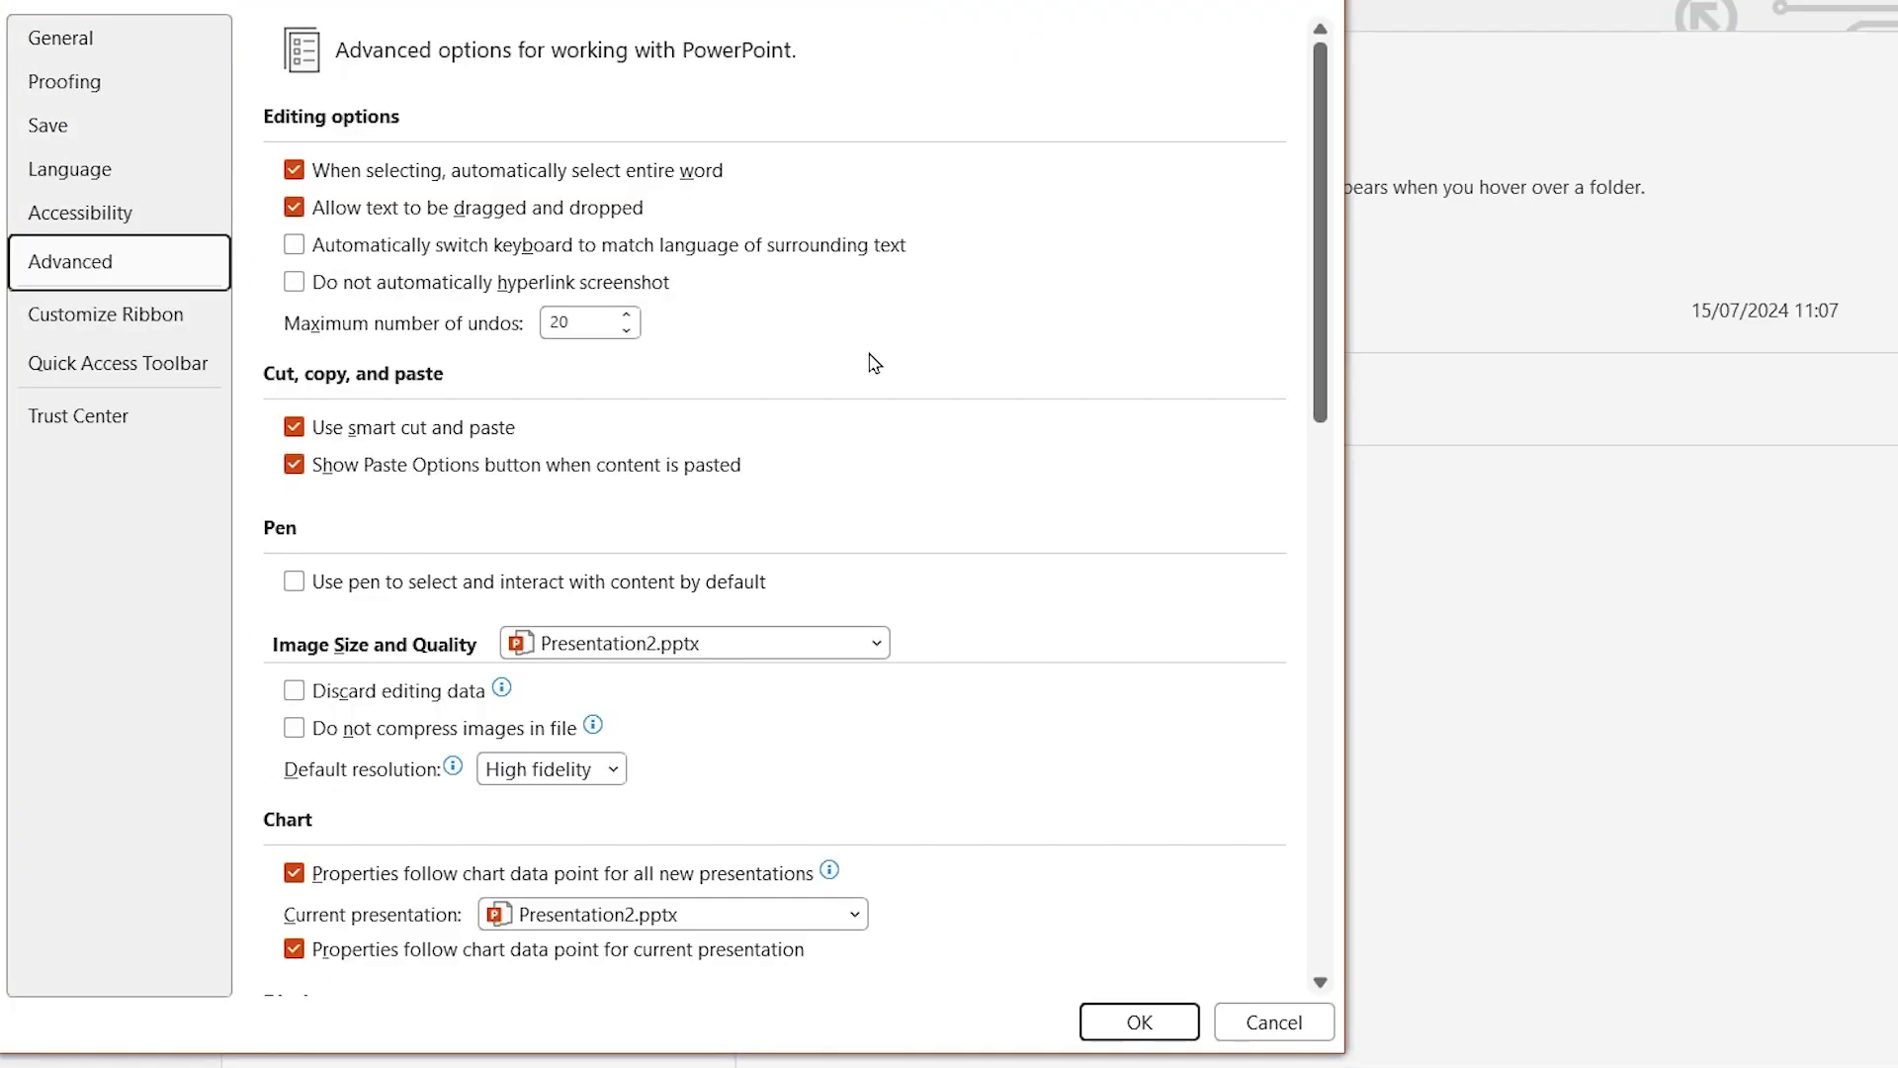
{"action": "left_click", "coordinate": [293, 728]}
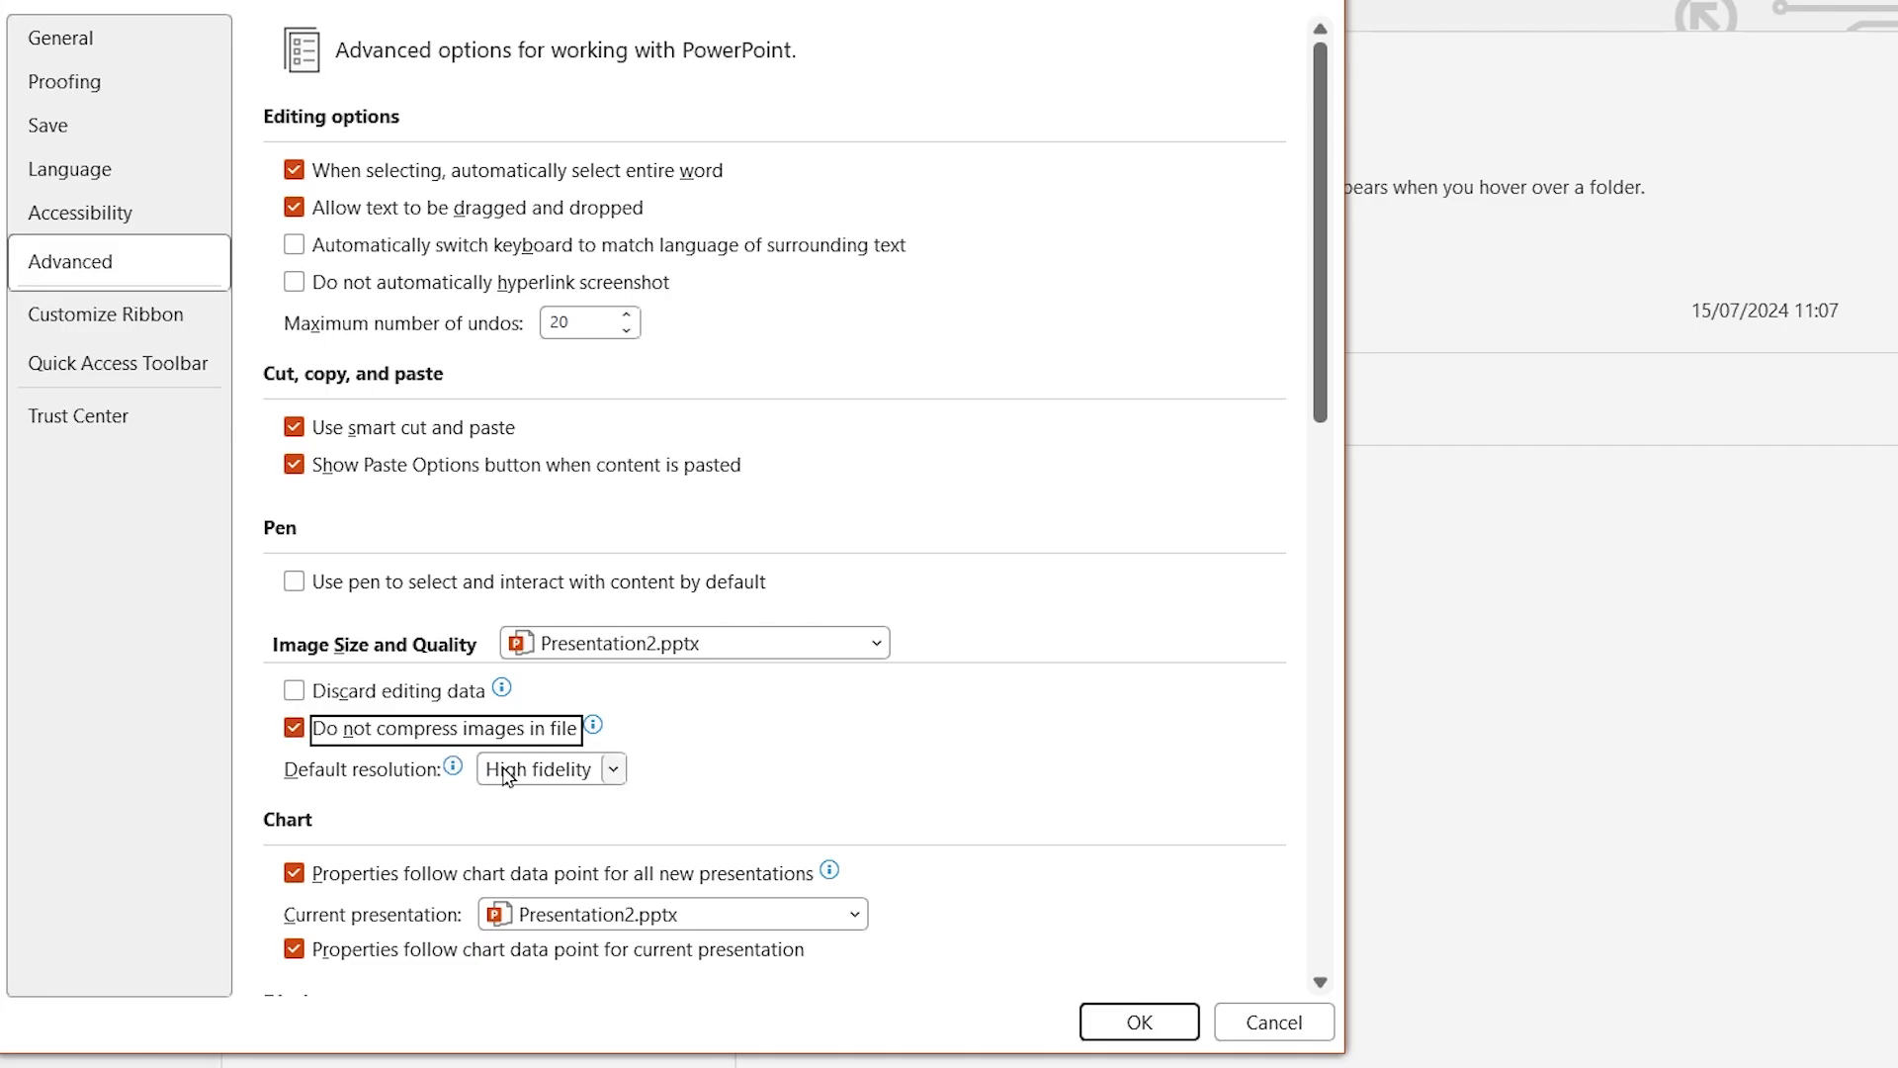